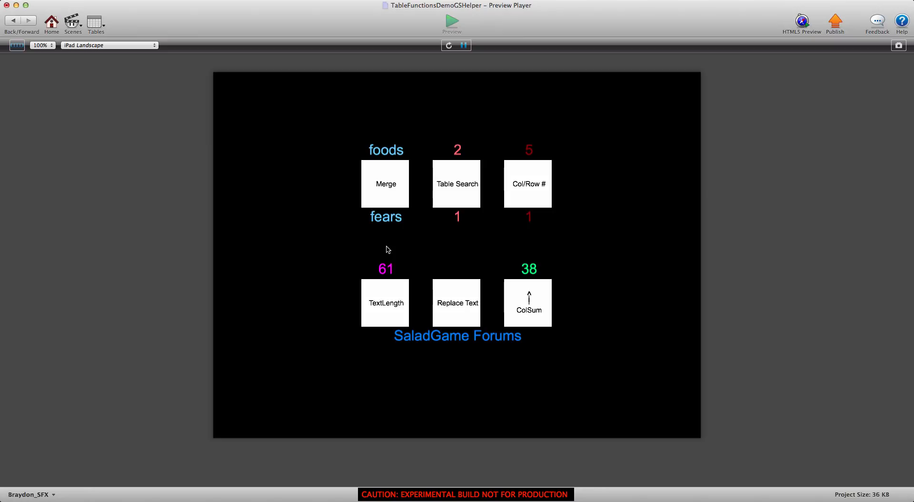
mouse_move(399, 158)
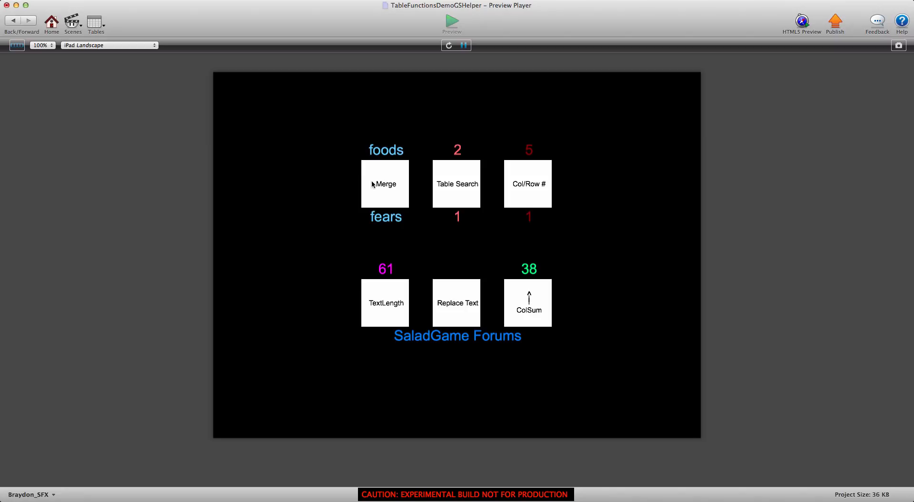
mouse_move(391, 229)
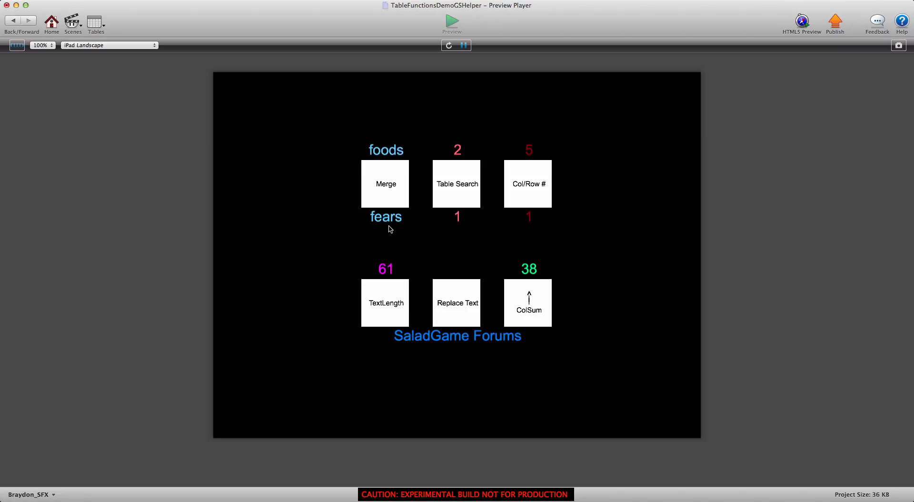
mouse_move(383, 231)
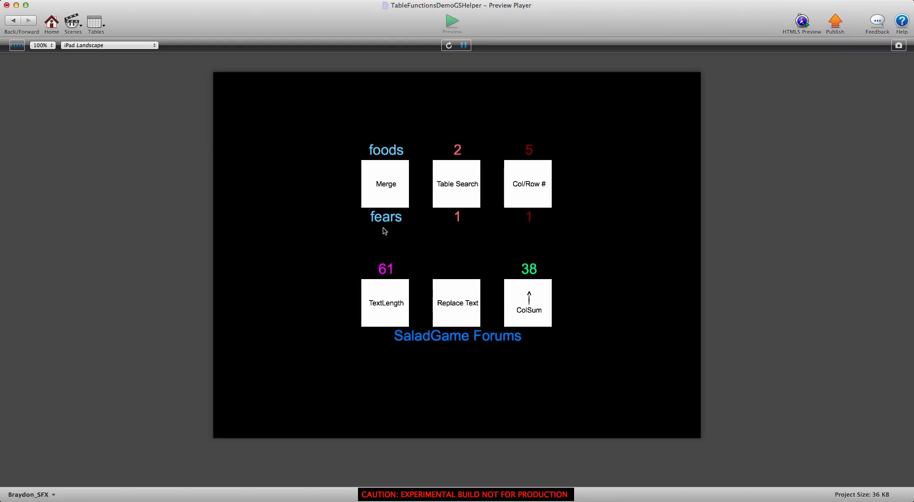
mouse_move(383, 229)
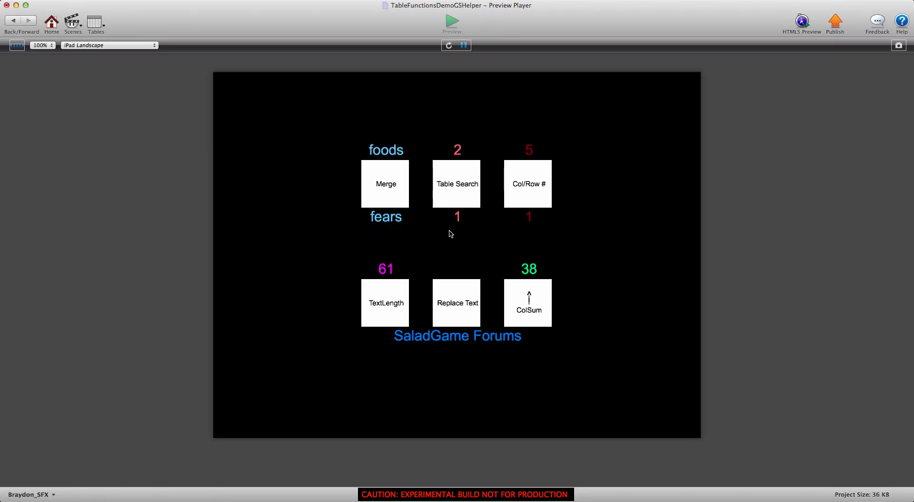
mouse_move(460, 199)
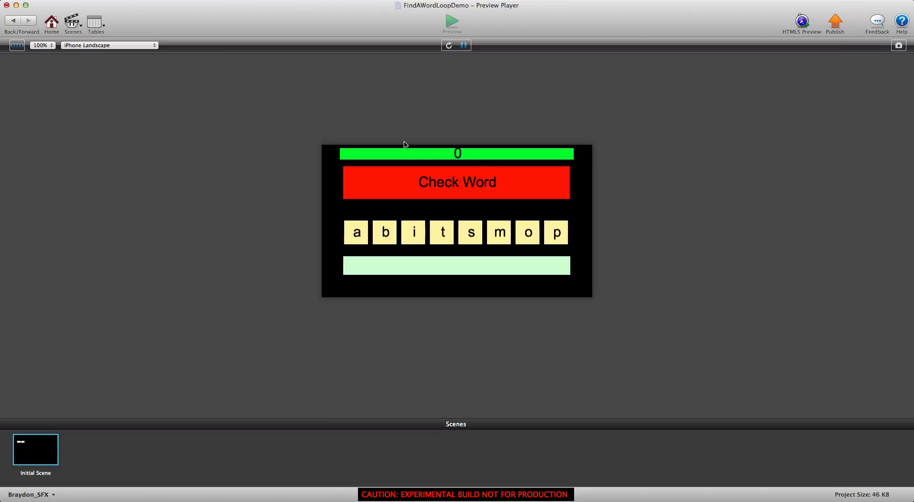
mouse_move(512, 37)
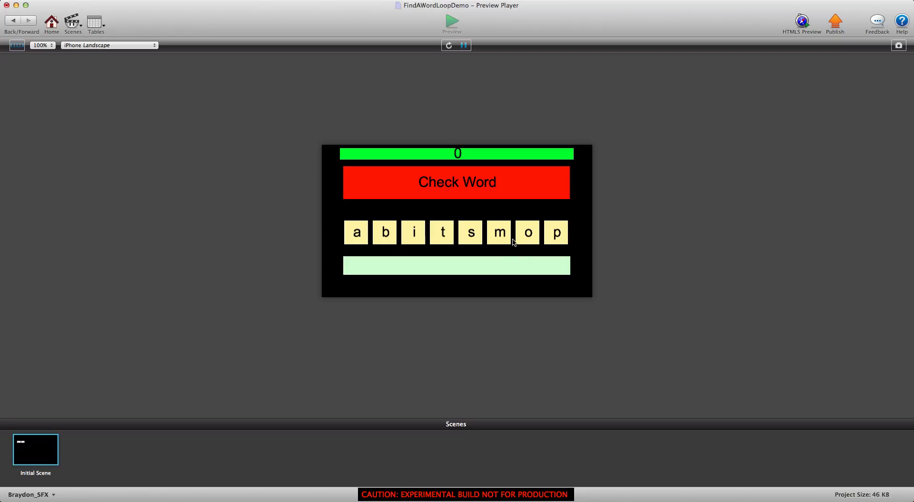
mouse_move(513, 242)
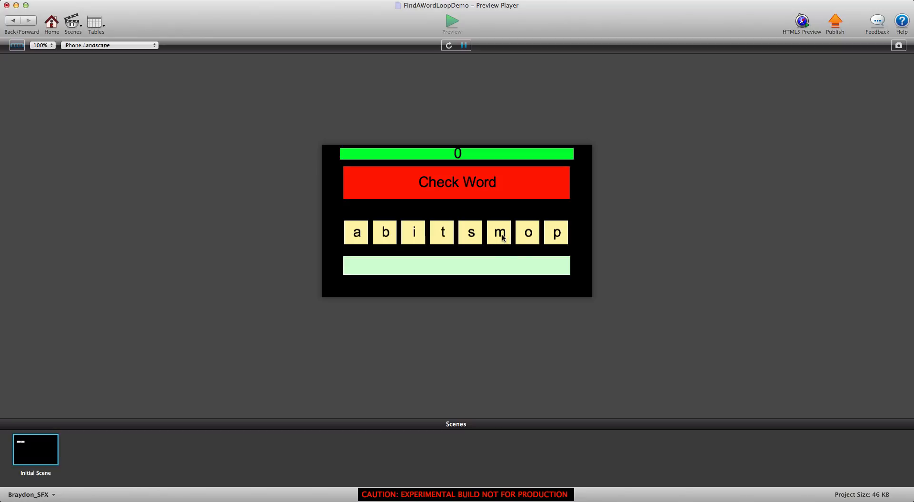
mouse_move(455, 212)
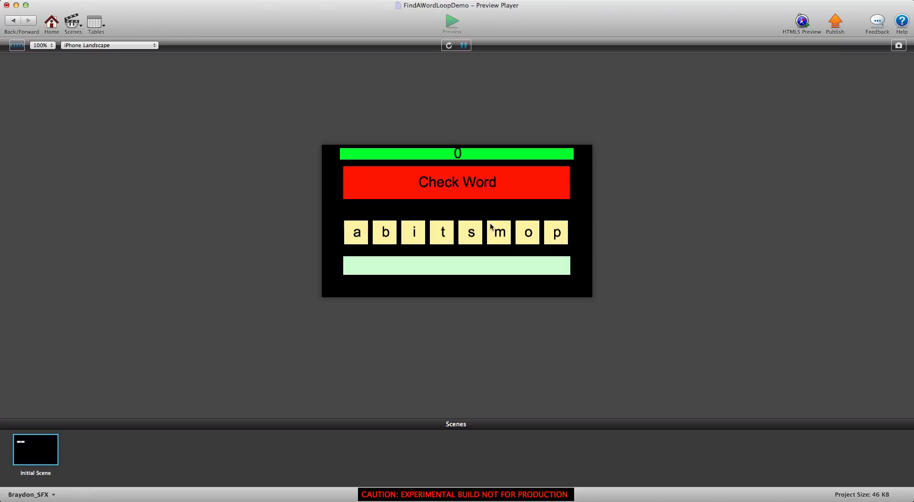
Step: Complete the word mop for a match at 10, then view the Answer table showing mop in row 10
left_click(526, 232)
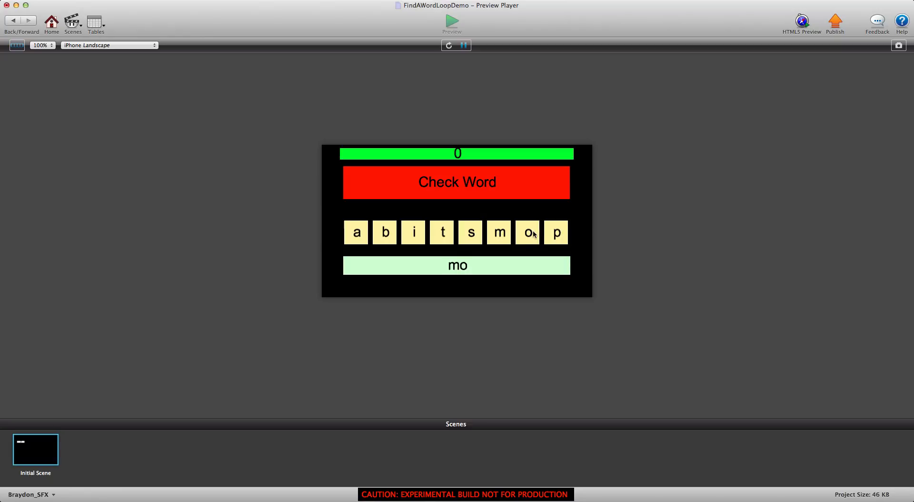
left_click(554, 233)
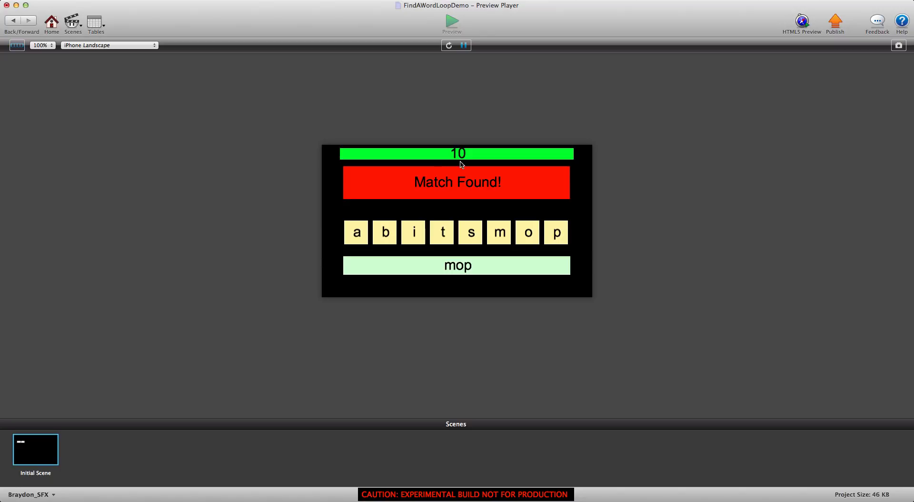
mouse_move(502, 196)
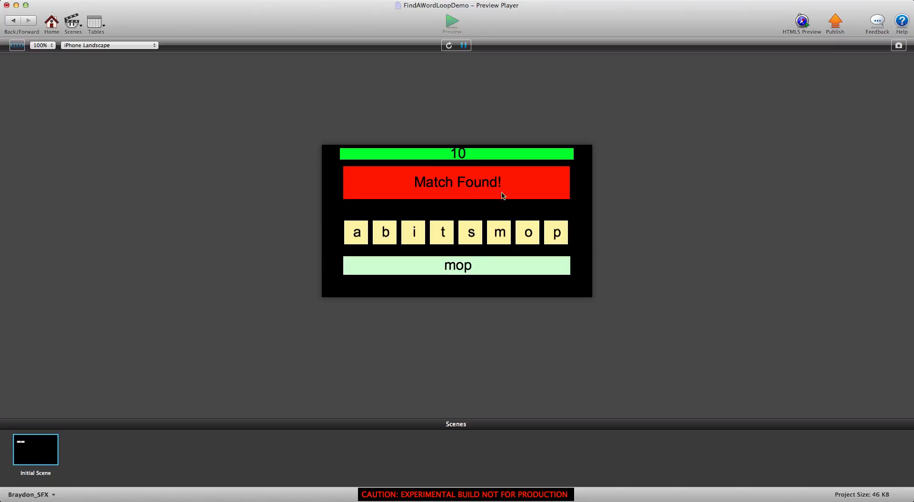
left_click(95, 23)
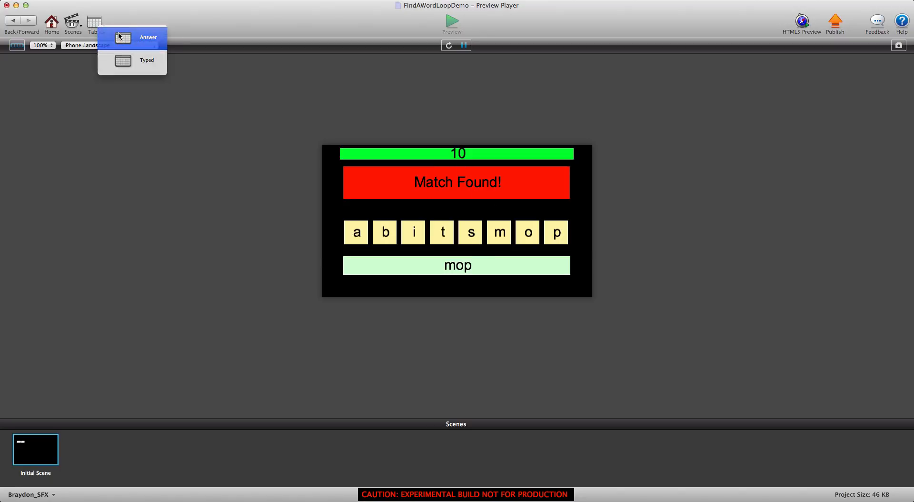
left_click(149, 37)
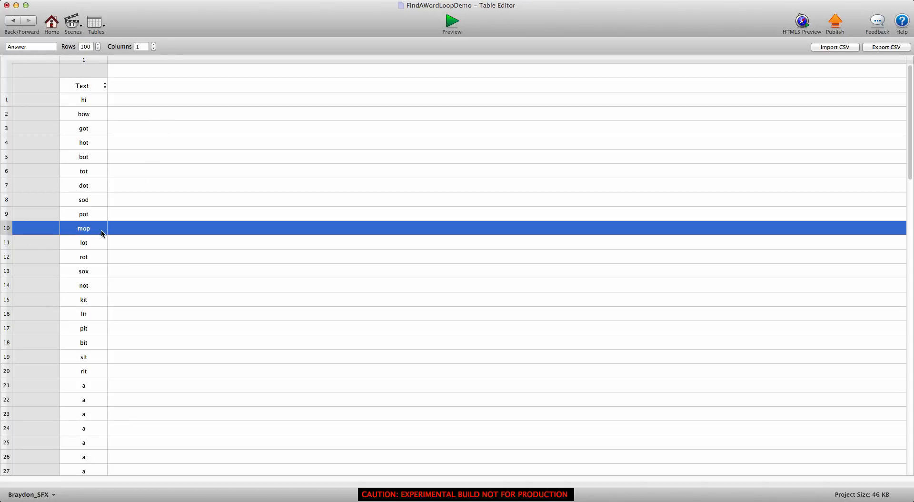
mouse_move(430, 58)
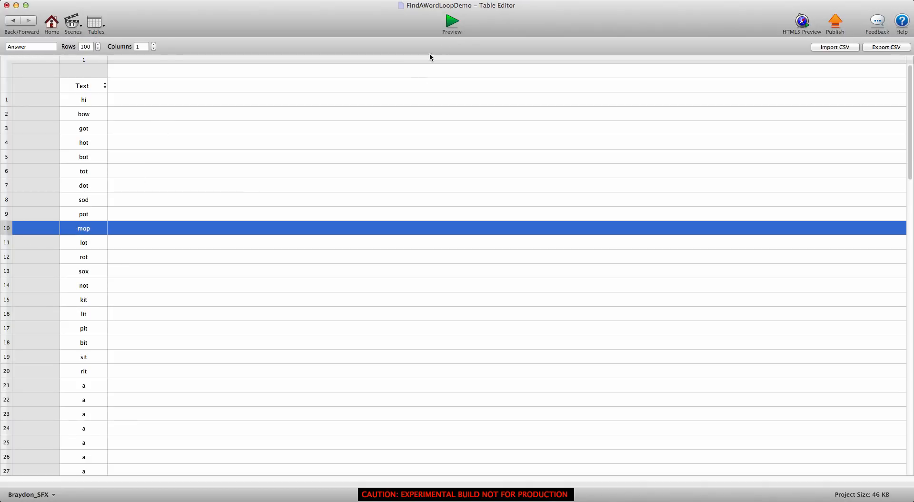
Step: Rerun Preview: bit matches at 18, then abitmo fails to find a match
left_click(451, 20)
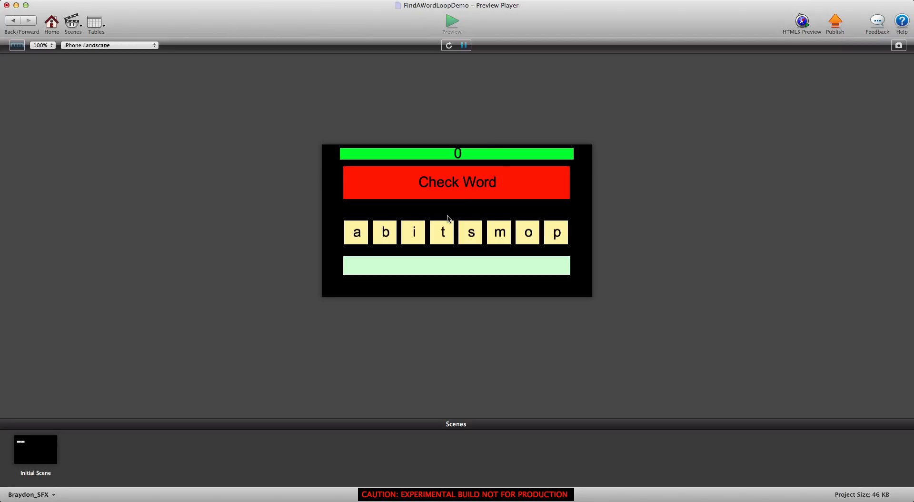
left_click(441, 233)
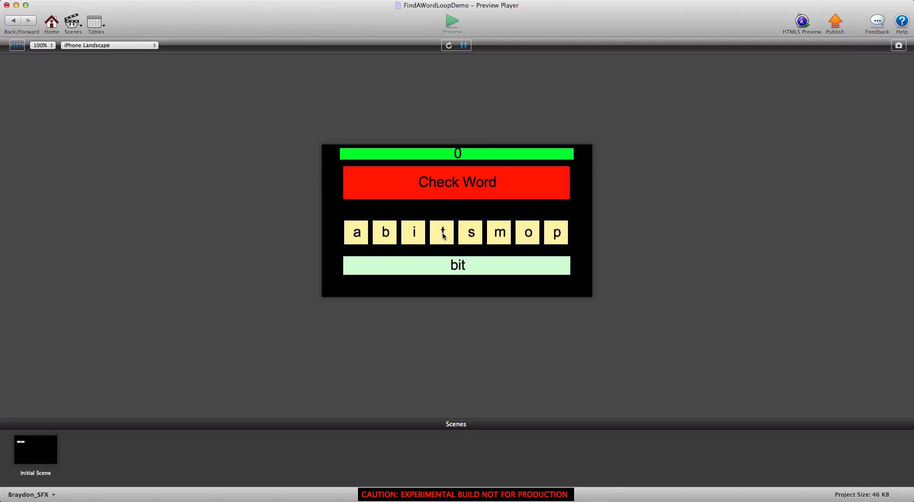
left_click(456, 182)
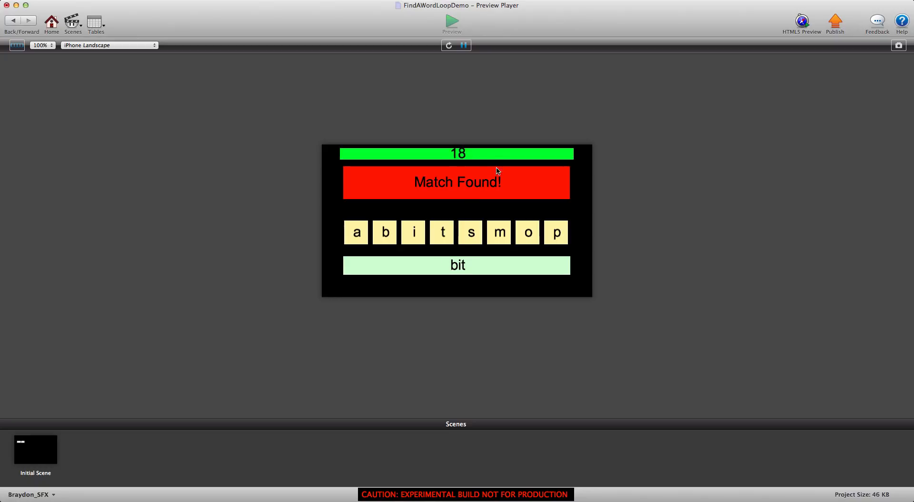
mouse_move(466, 164)
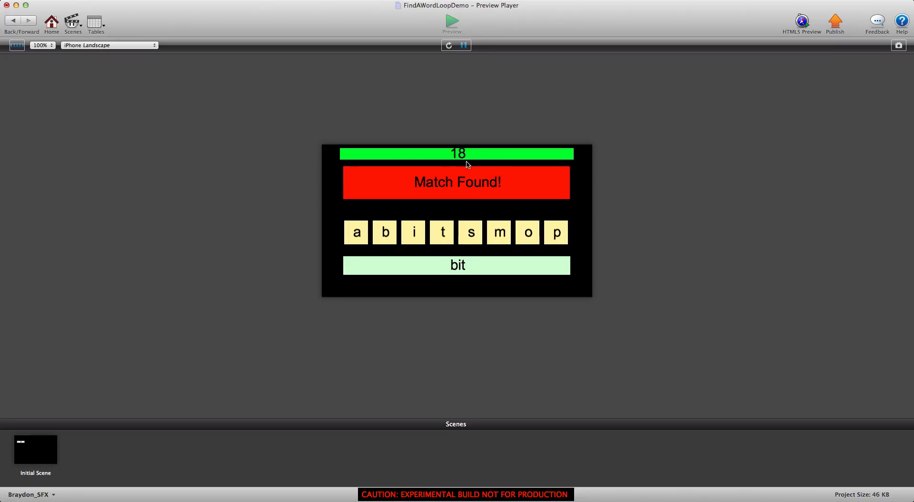
left_click(95, 22)
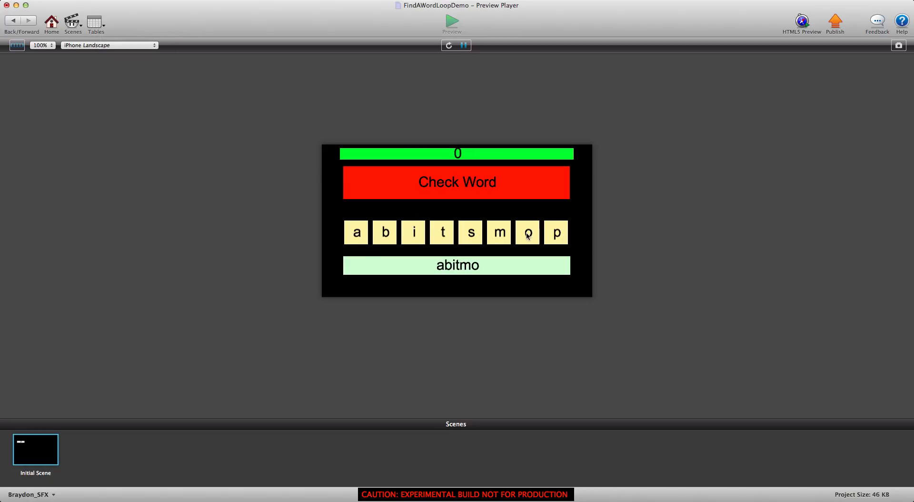
left_click(456, 182)
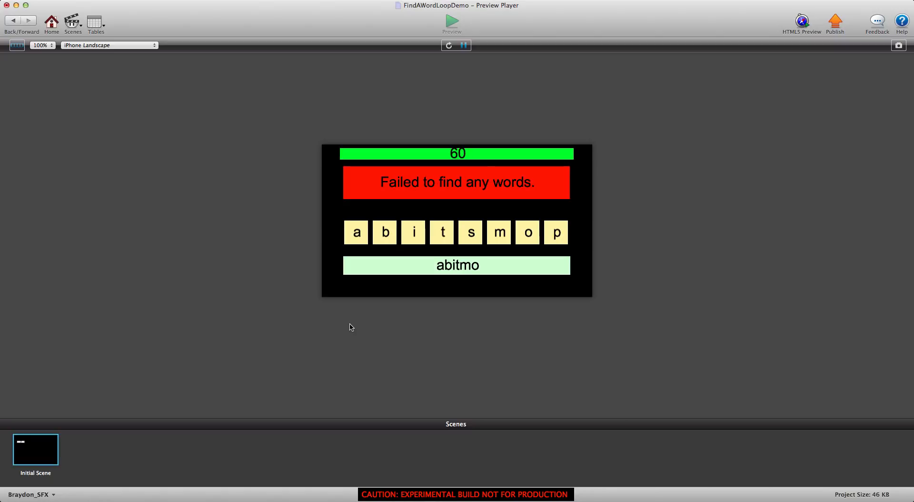
mouse_move(388, 196)
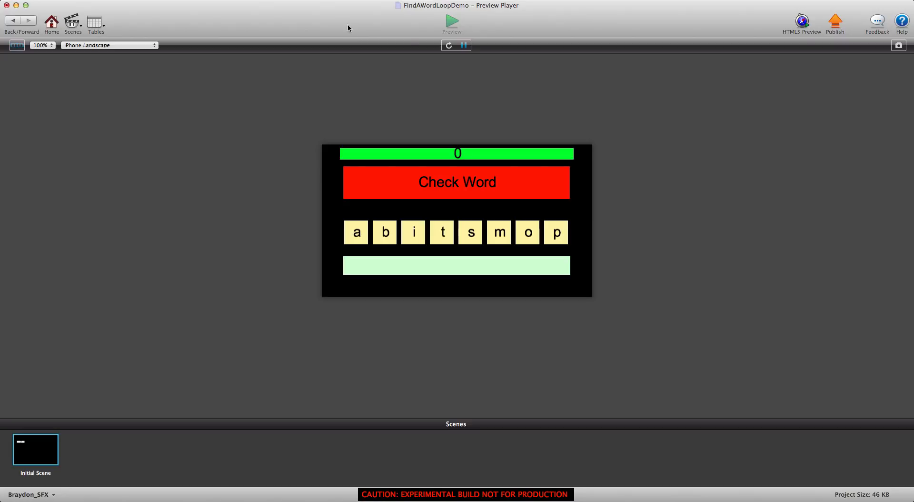
mouse_move(363, 50)
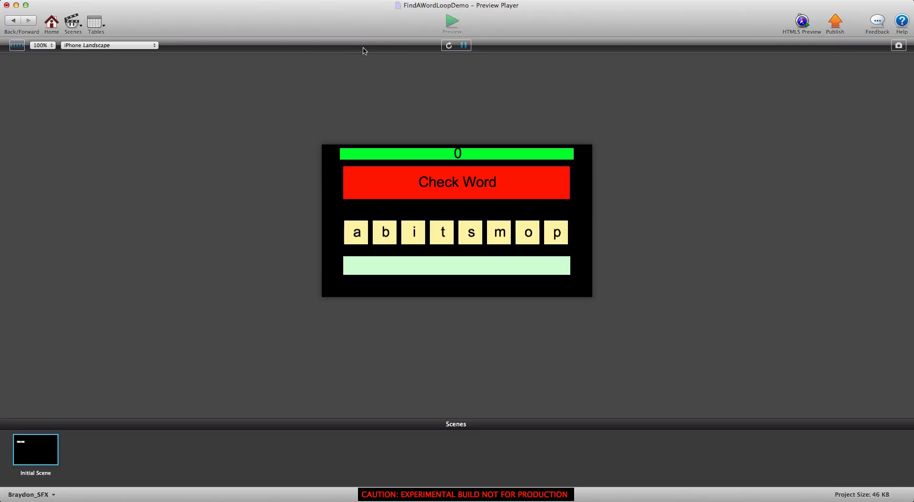
mouse_move(355, 48)
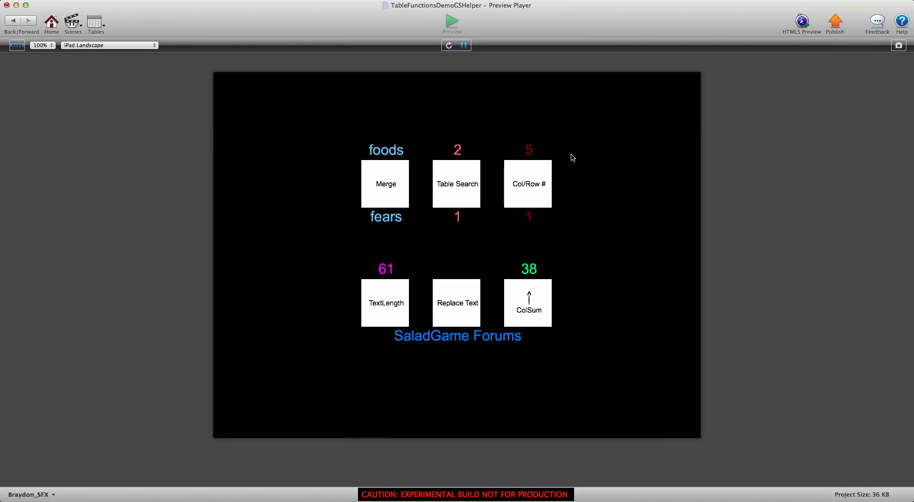
mouse_move(555, 158)
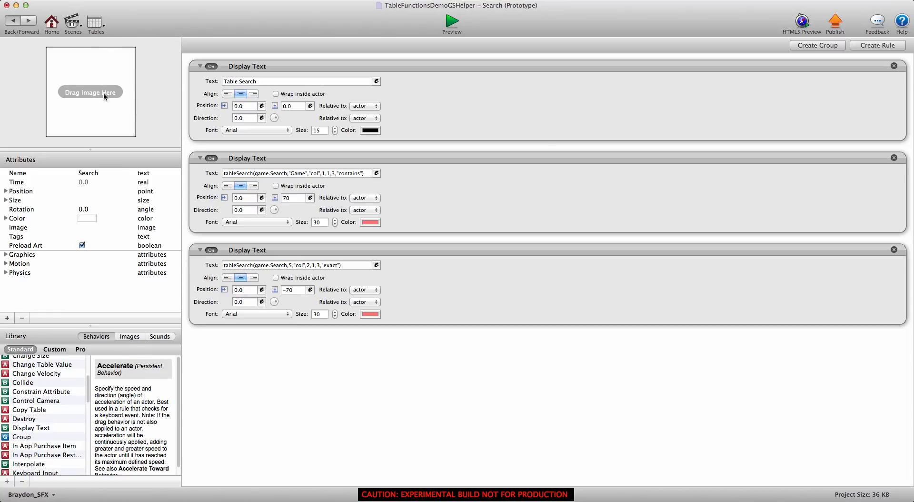
mouse_move(277, 170)
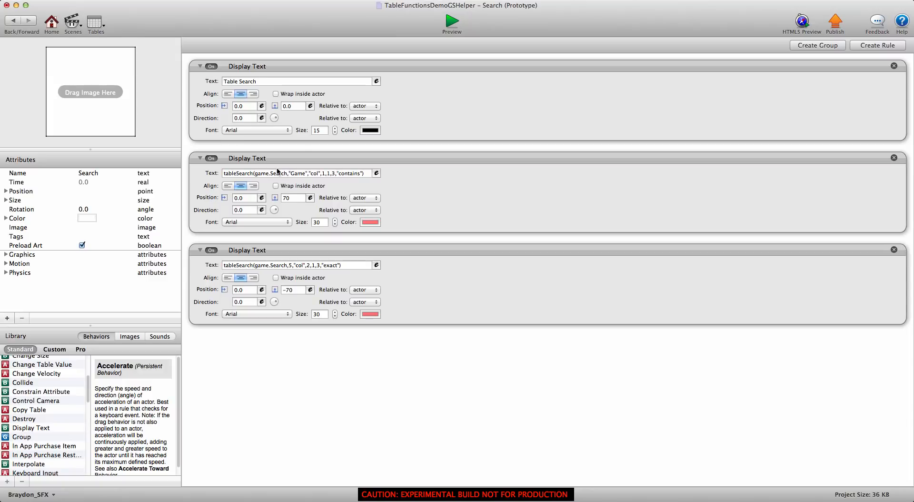
mouse_move(239, 100)
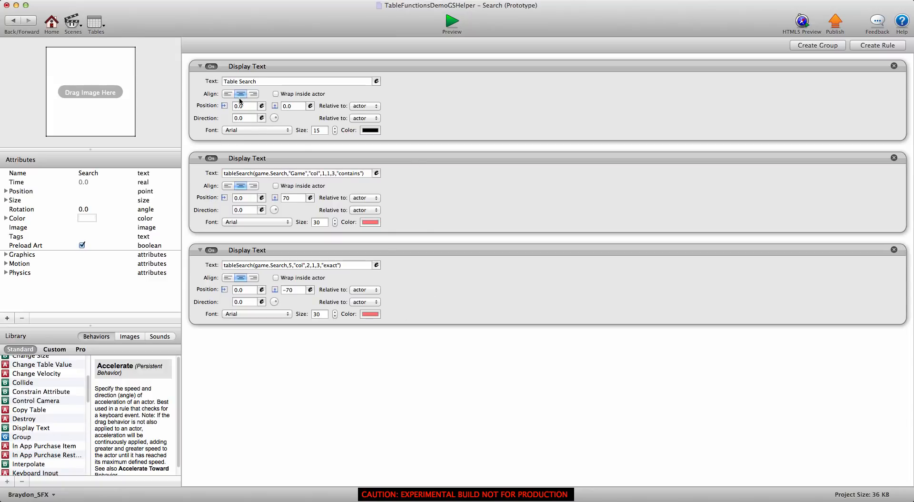
Step: Switch off the Table Search label Display Text behavior
left_click(212, 66)
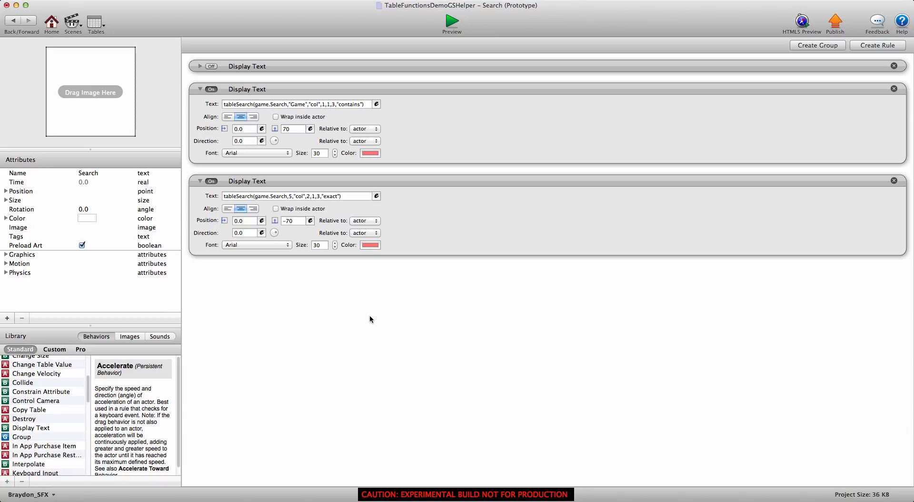
mouse_move(424, 219)
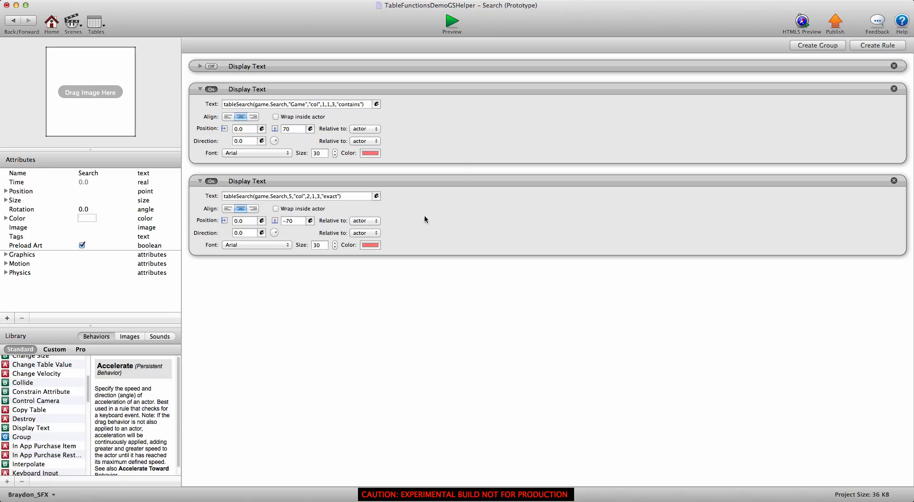
mouse_move(454, 220)
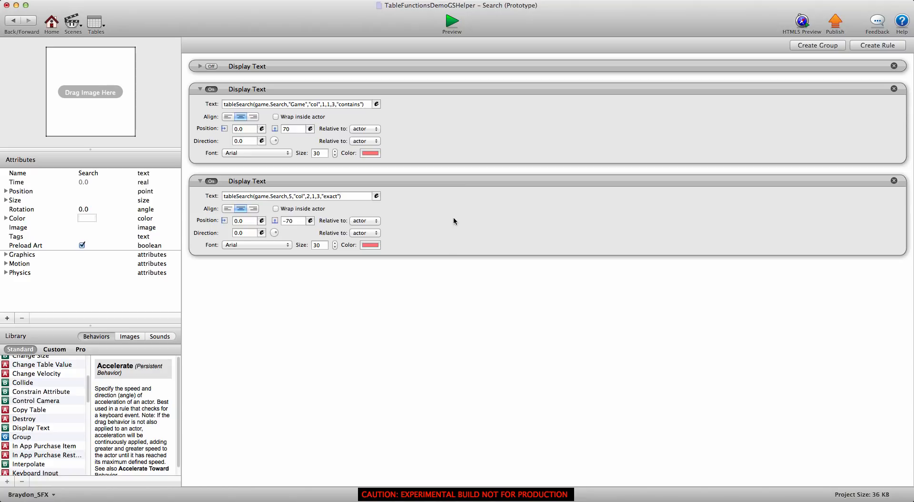
mouse_move(255, 216)
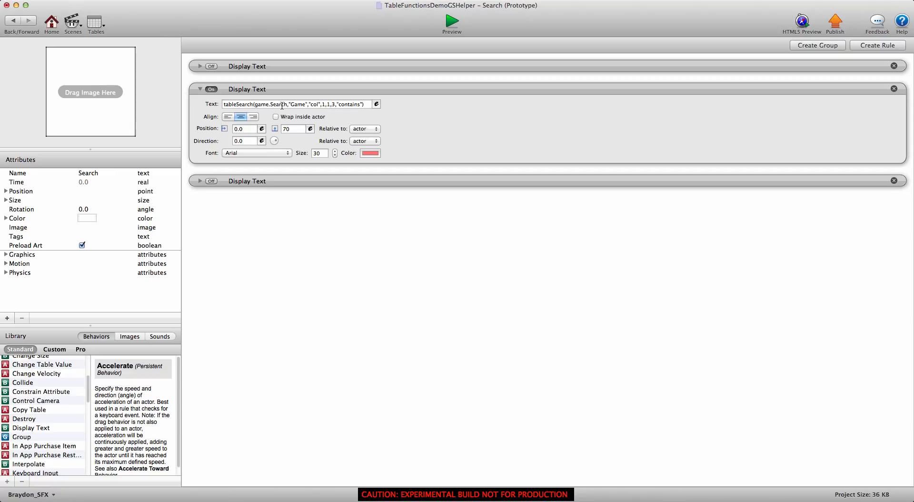
left_click(376, 104)
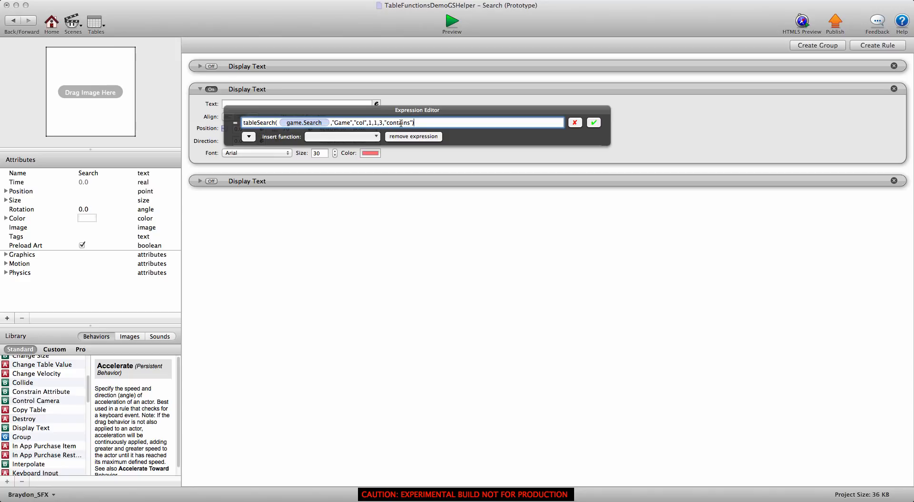
left_click(593, 123)
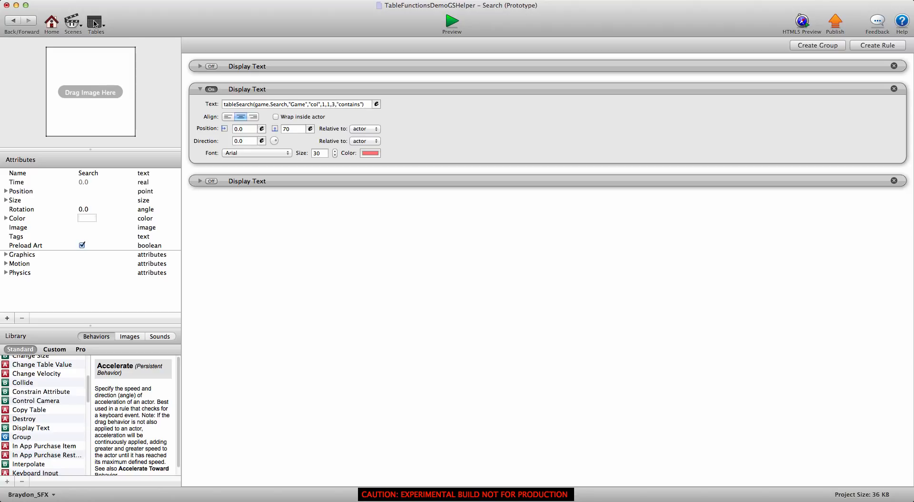
Step: Show the Search table rows food, GameSalad, pool and GSHelper.com in the Table Editor
left_click(95, 23)
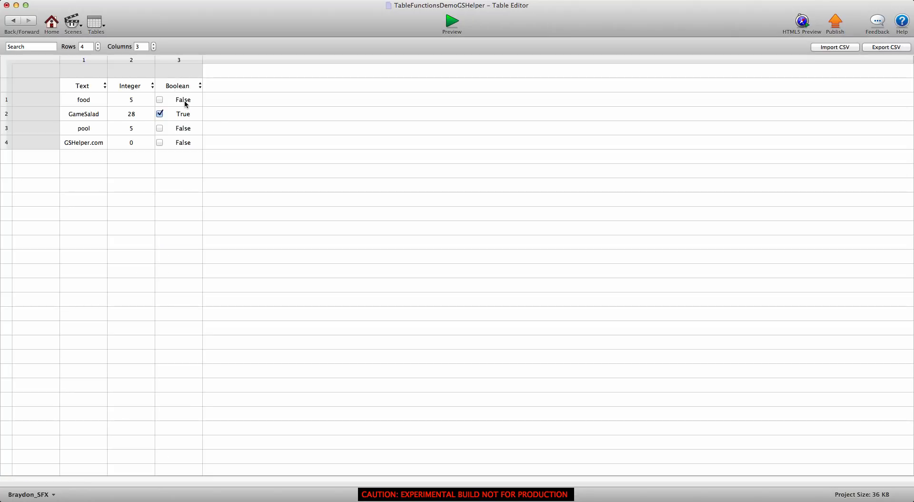
mouse_move(125, 151)
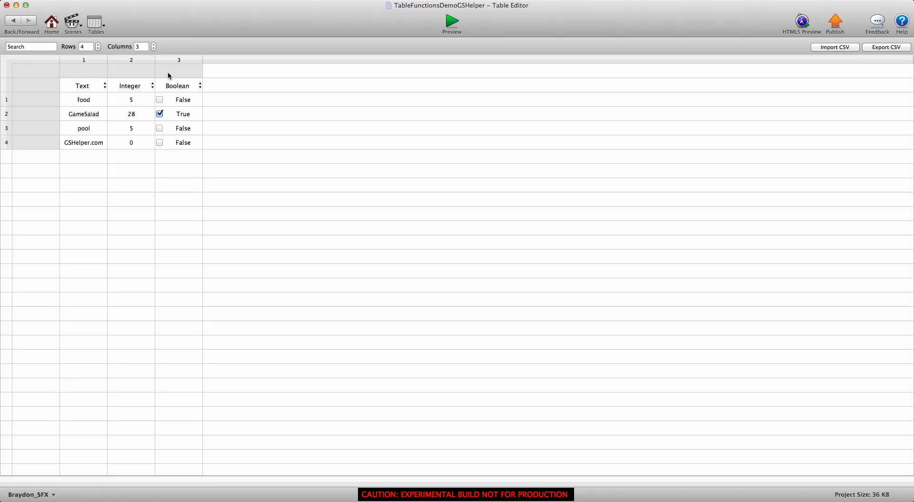
mouse_move(92, 158)
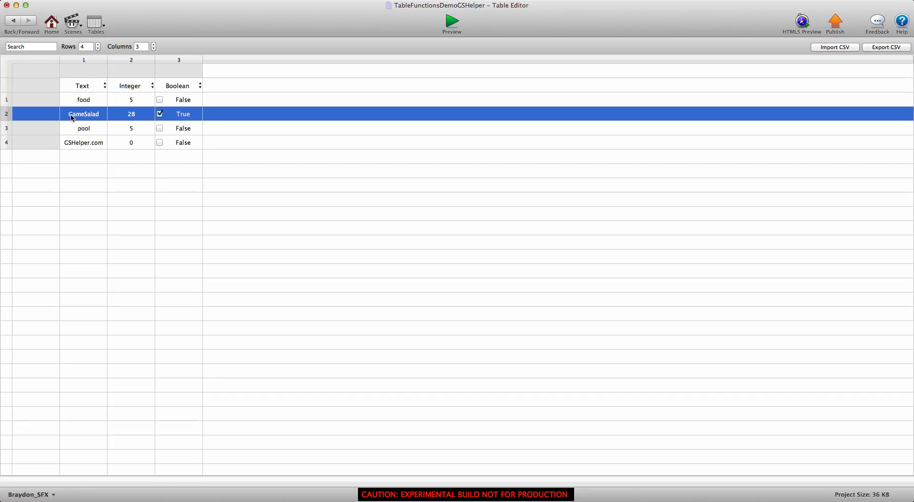
mouse_move(81, 110)
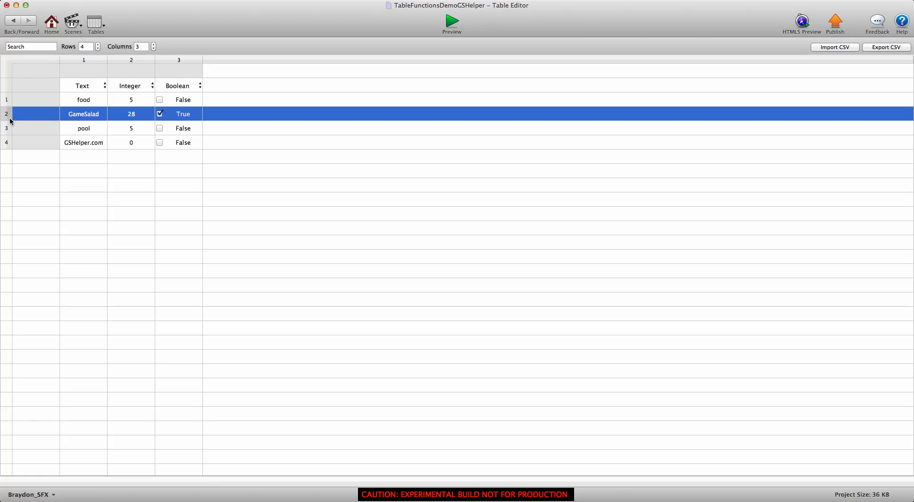
mouse_move(85, 121)
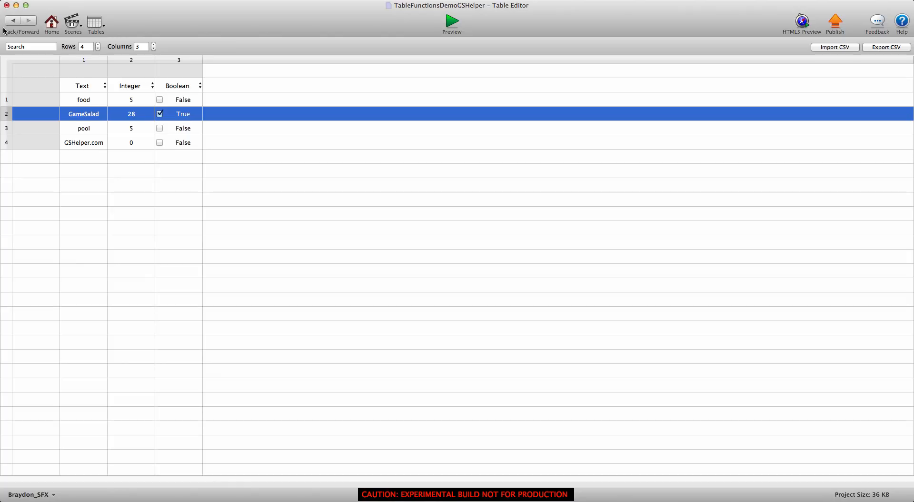
mouse_move(12, 20)
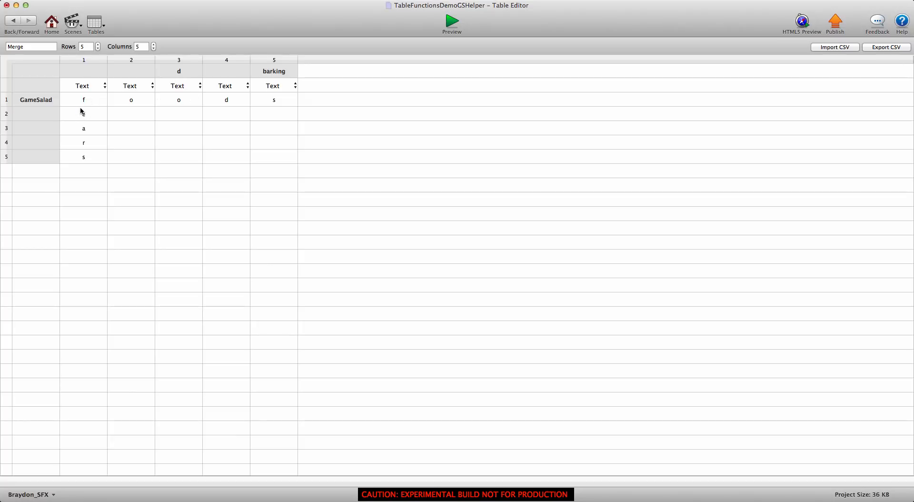
mouse_move(84, 113)
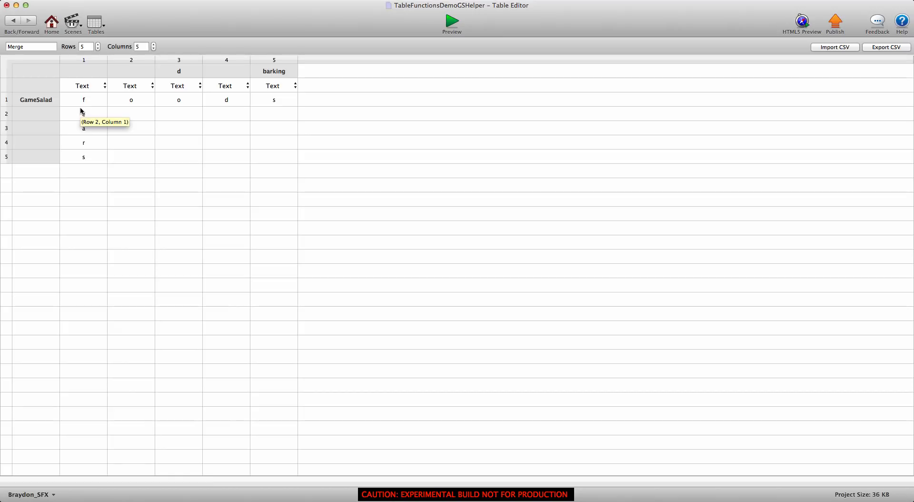
Step: Set Merge table row 2, column 1 to e so column 1 reads f, e, a, r, s
type("e")
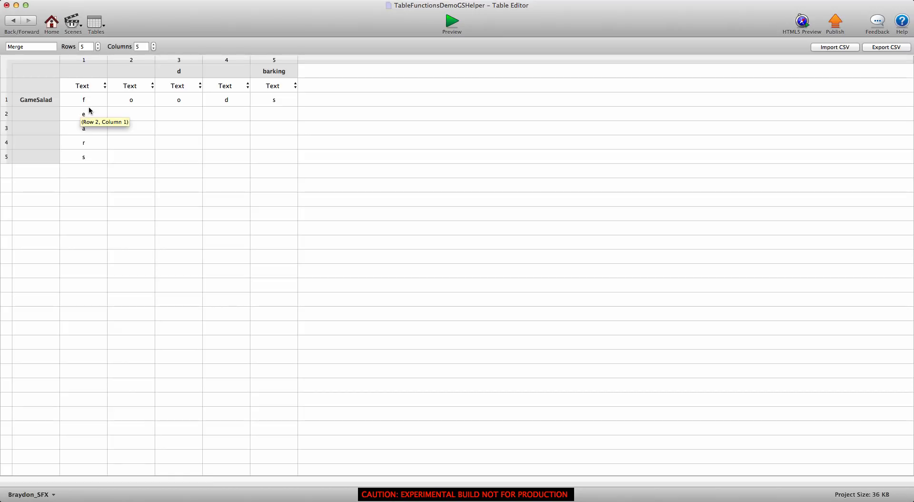
mouse_move(309, 106)
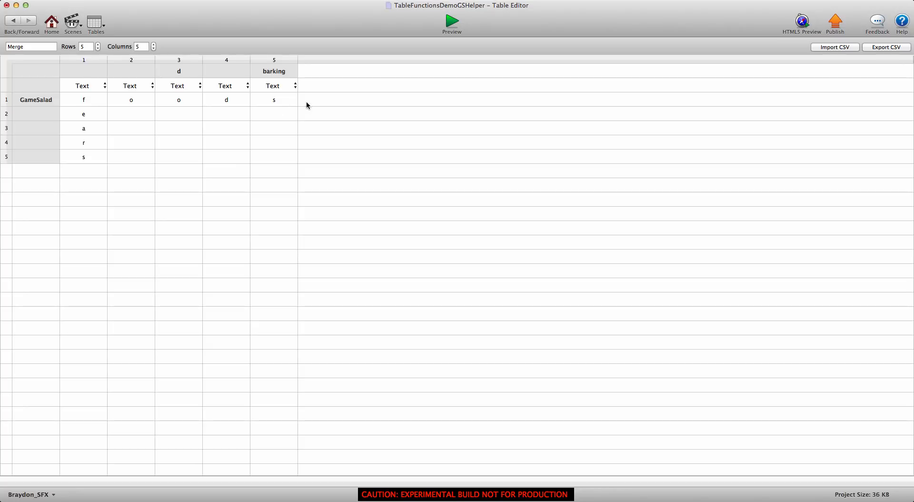
mouse_move(324, 98)
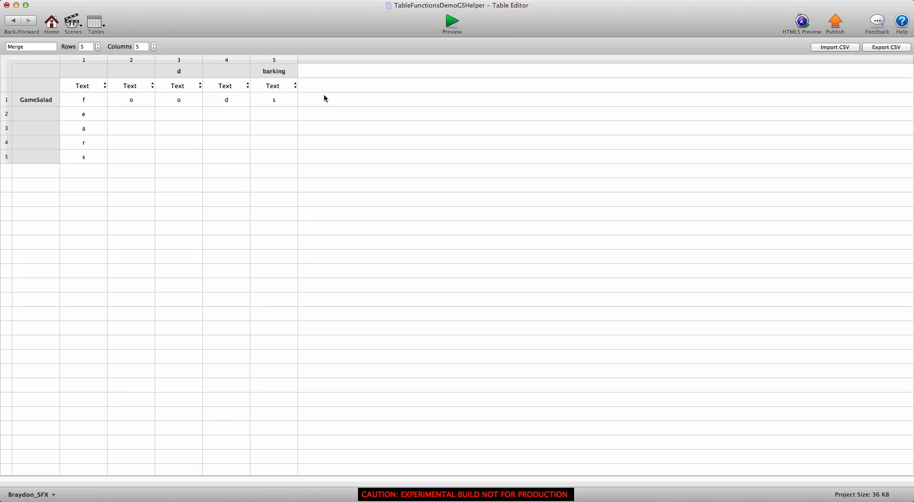
mouse_move(375, 103)
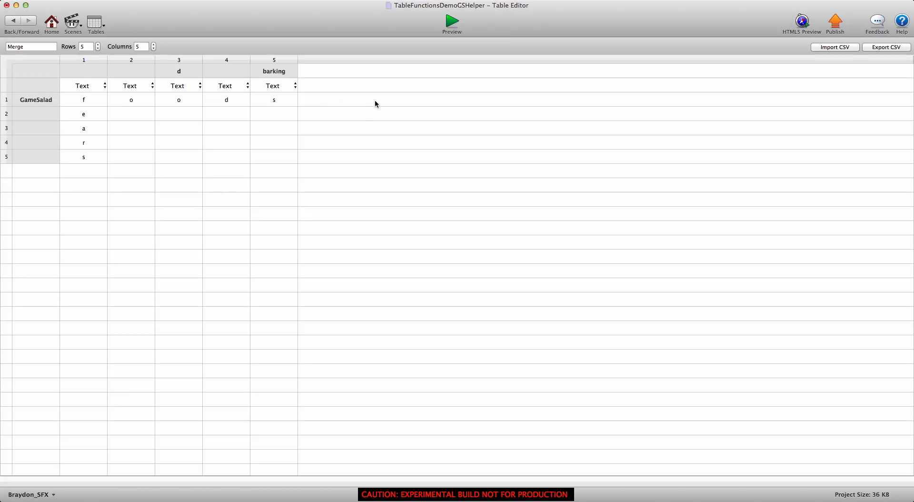
mouse_move(434, 98)
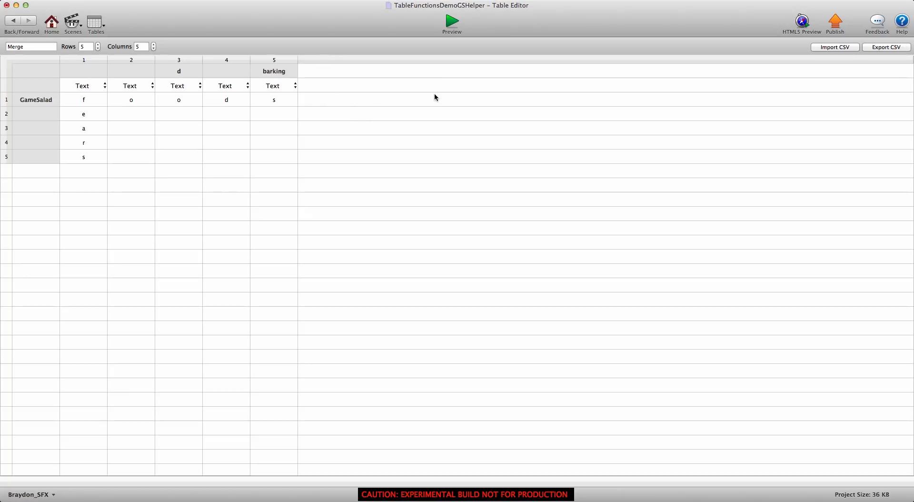
mouse_move(390, 108)
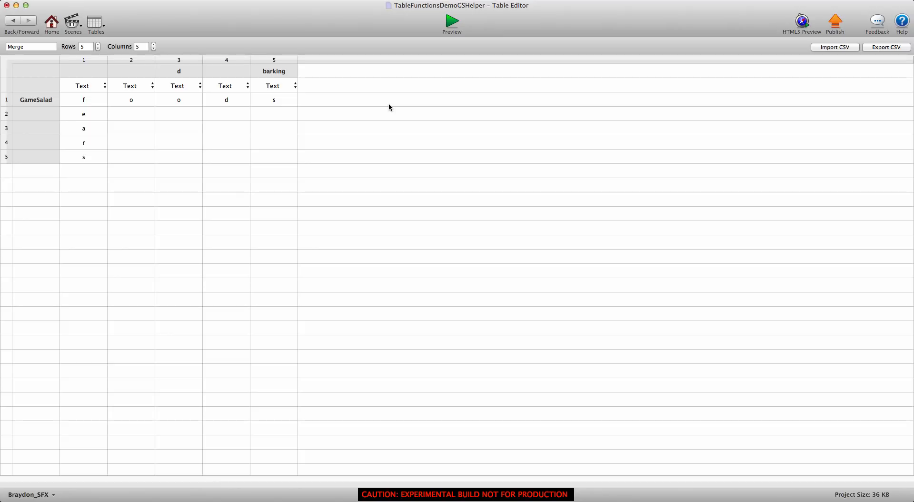
mouse_move(379, 108)
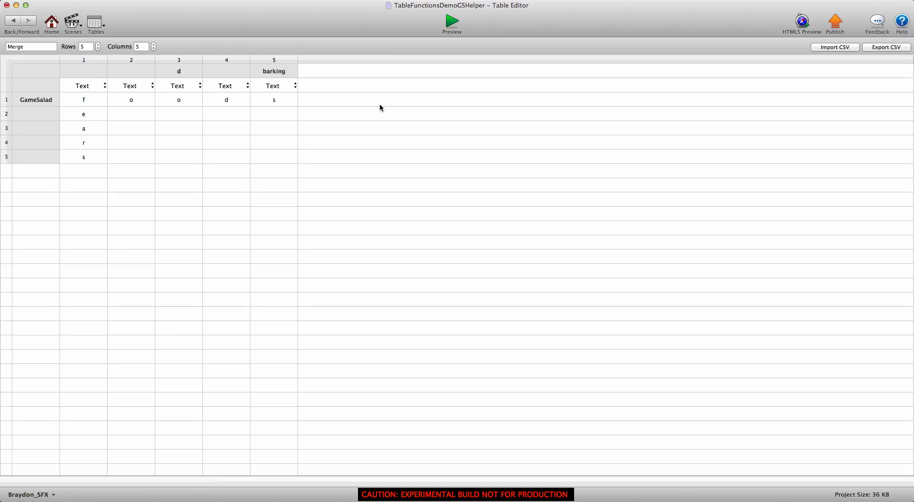
mouse_move(285, 149)
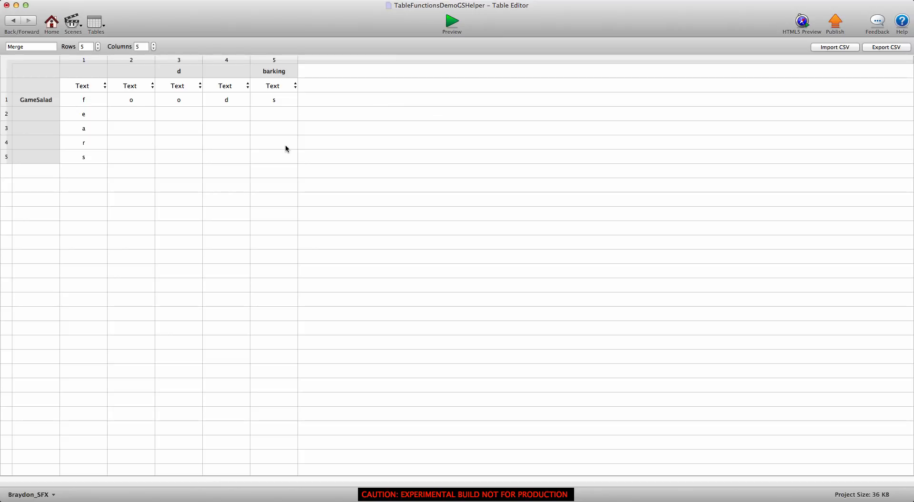
mouse_move(282, 148)
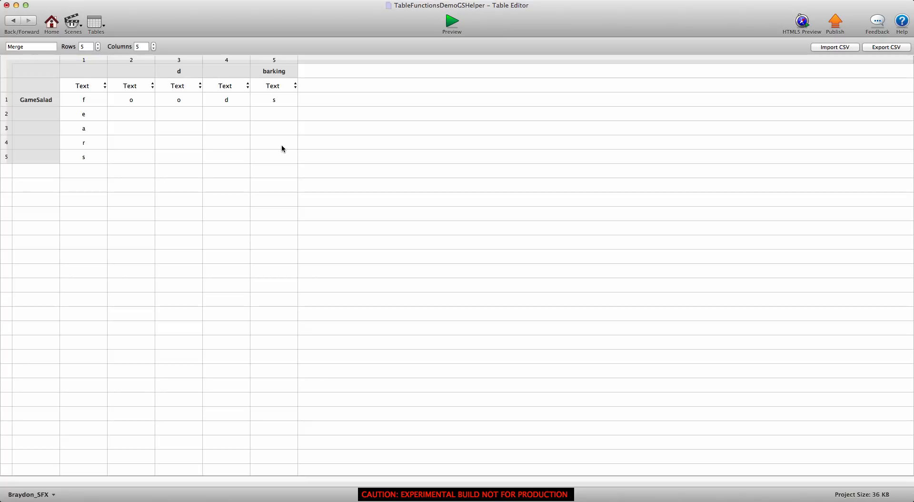
mouse_move(17, 26)
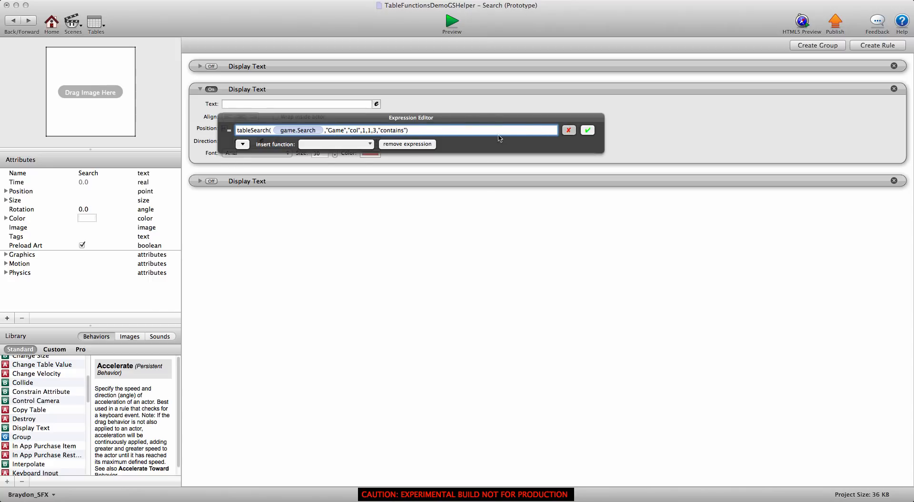
Step: Start the new Display Text's expression with the tableSearch function template
left_click(587, 129)
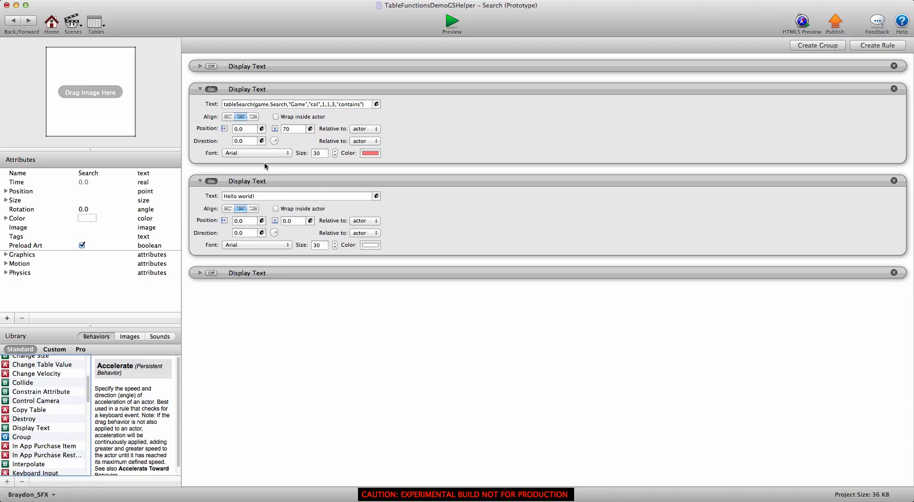
left_click(211, 89)
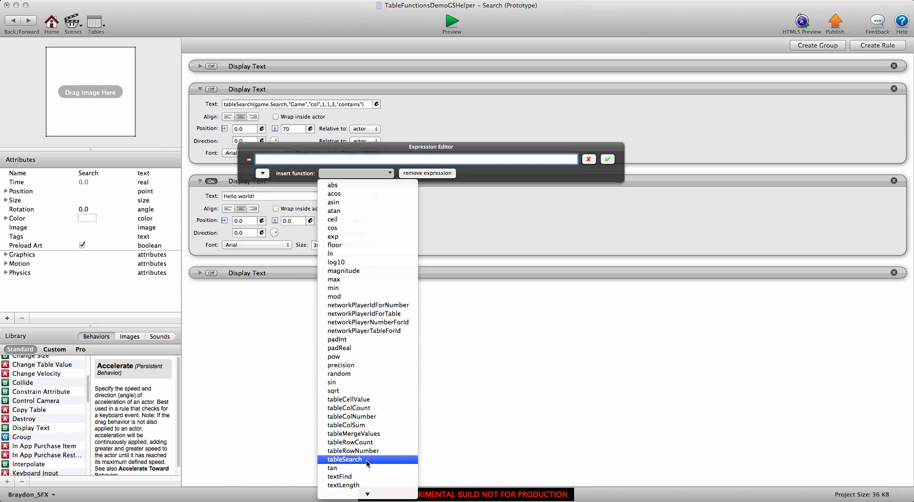
left_click(343, 458)
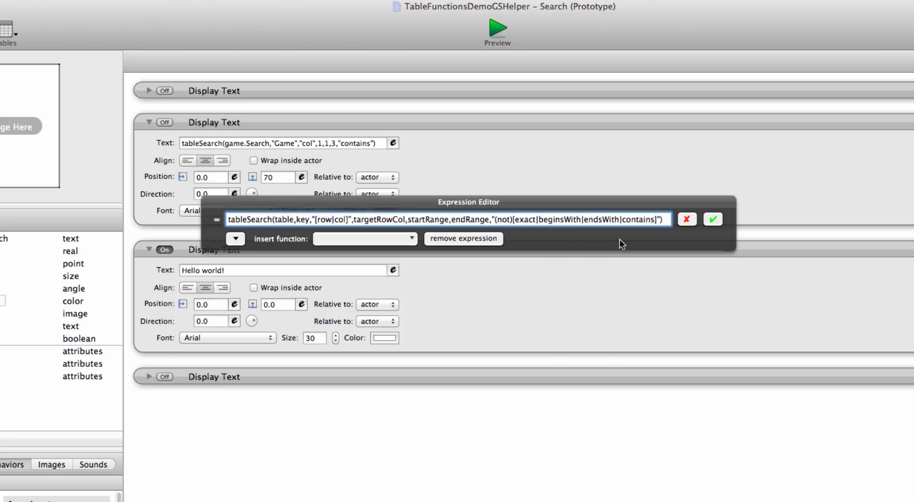
mouse_move(659, 239)
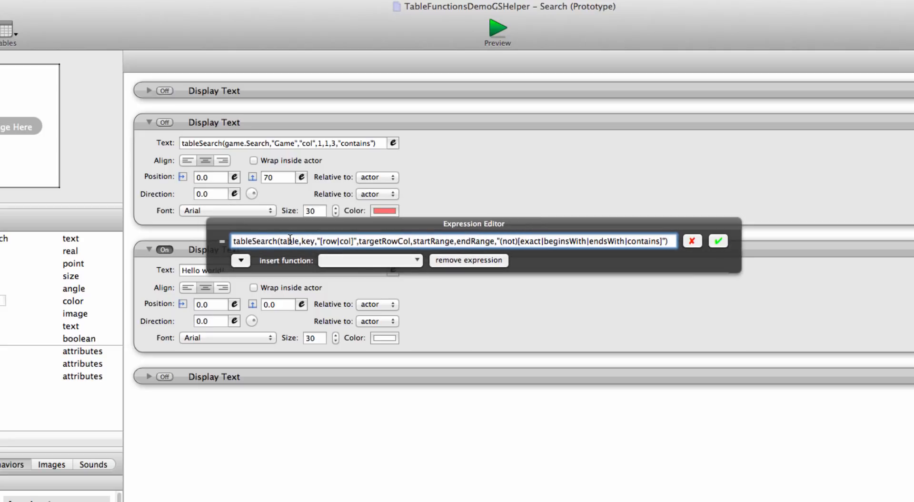
Step: Replace the table placeholder with game.Search
double_click(287, 240)
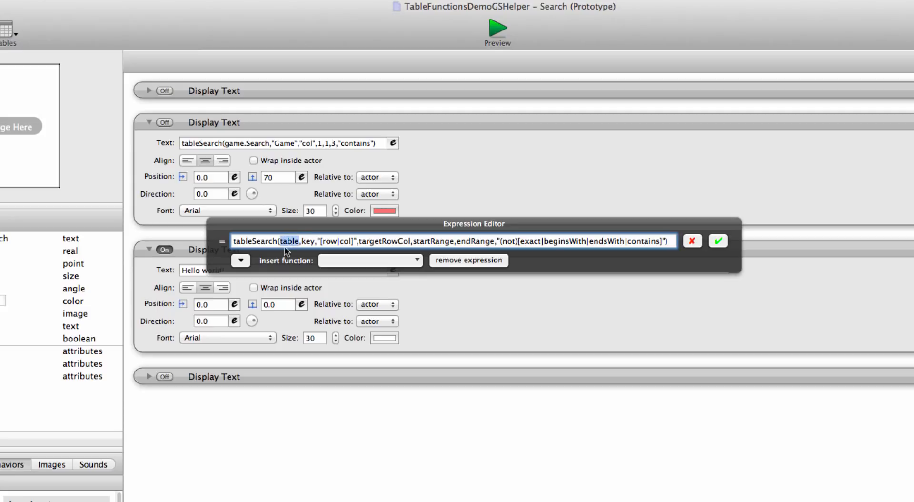
left_click(240, 260)
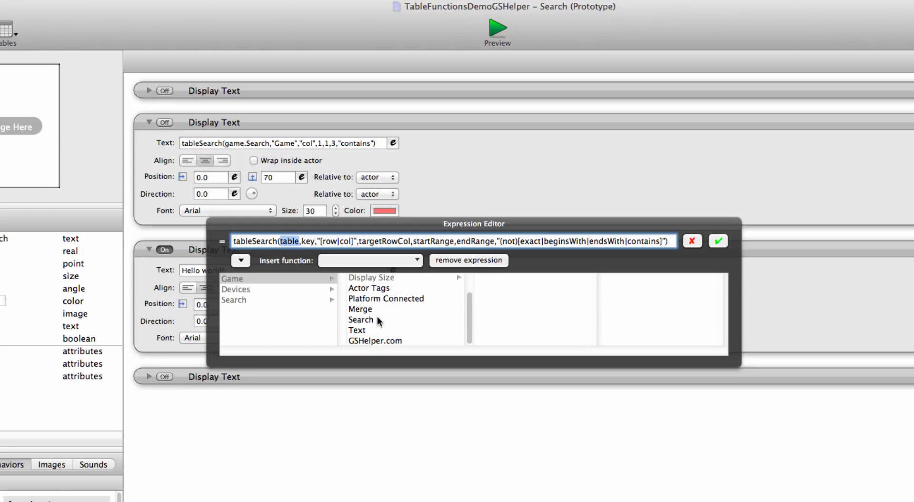
mouse_move(362, 321)
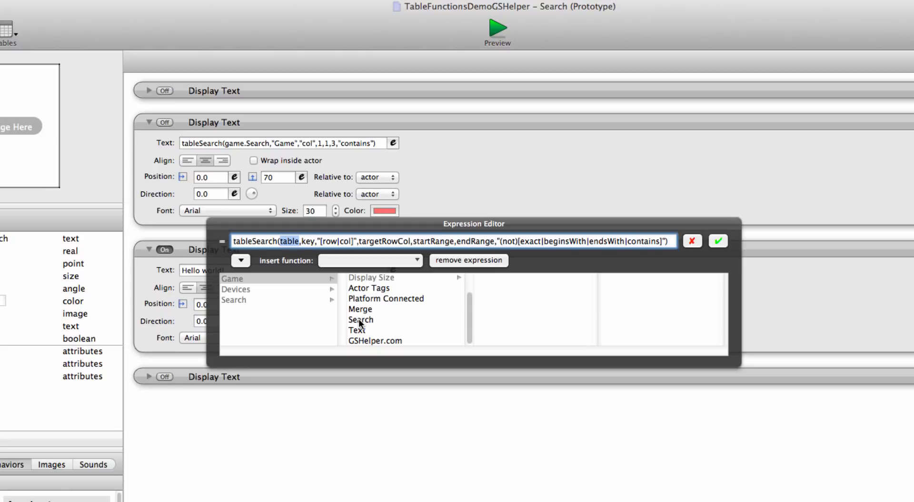
left_click(360, 319)
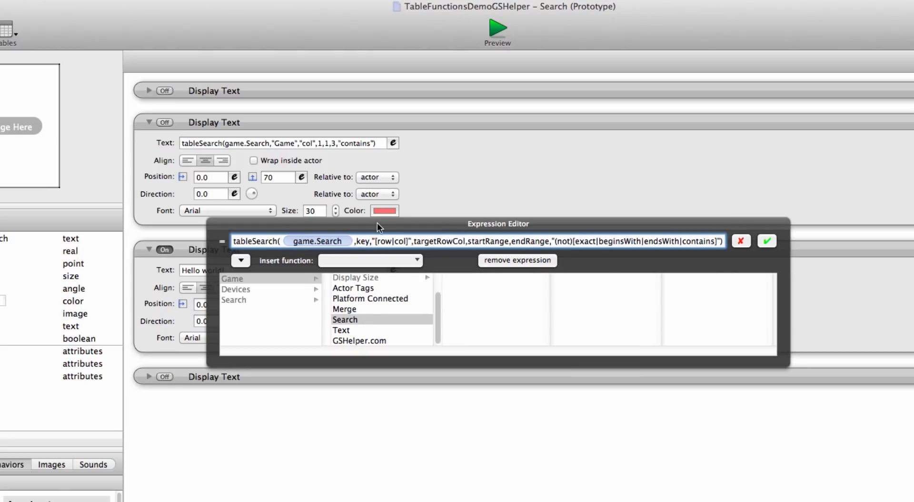
Step: Replace the key placeholder with "food", then "col" and targetRowCol 1
left_click_drag(497, 223, 477, 230)
type("\"food\"")
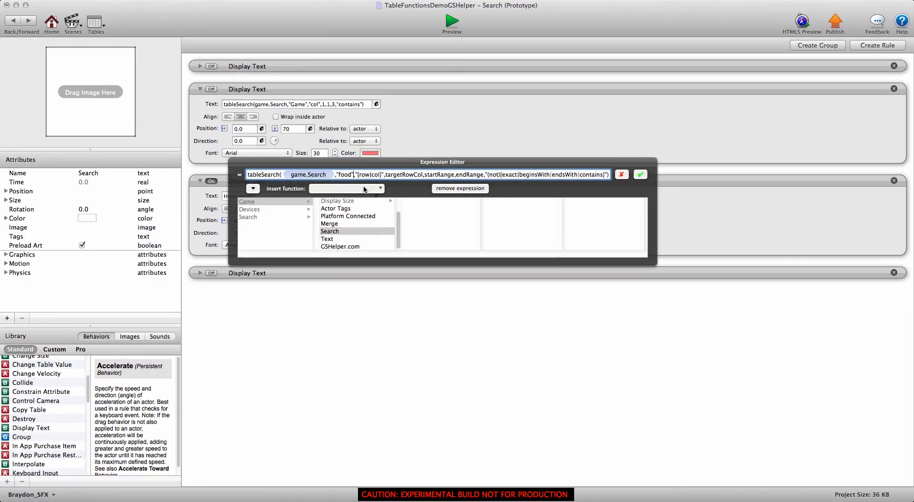
left_click(347, 188)
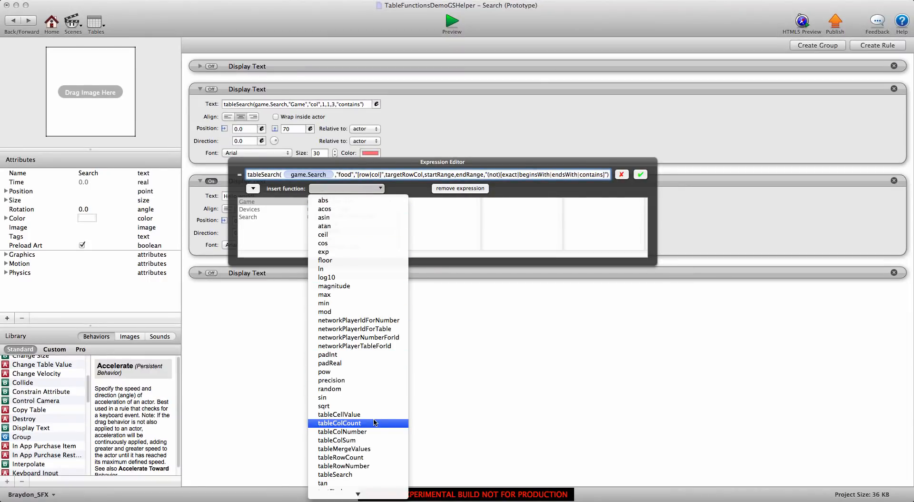
mouse_move(342, 431)
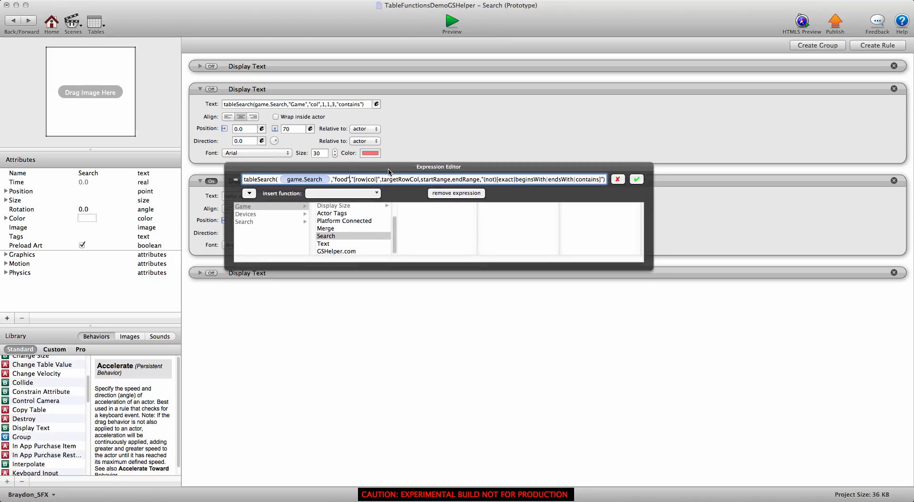
mouse_move(437, 202)
type("1")
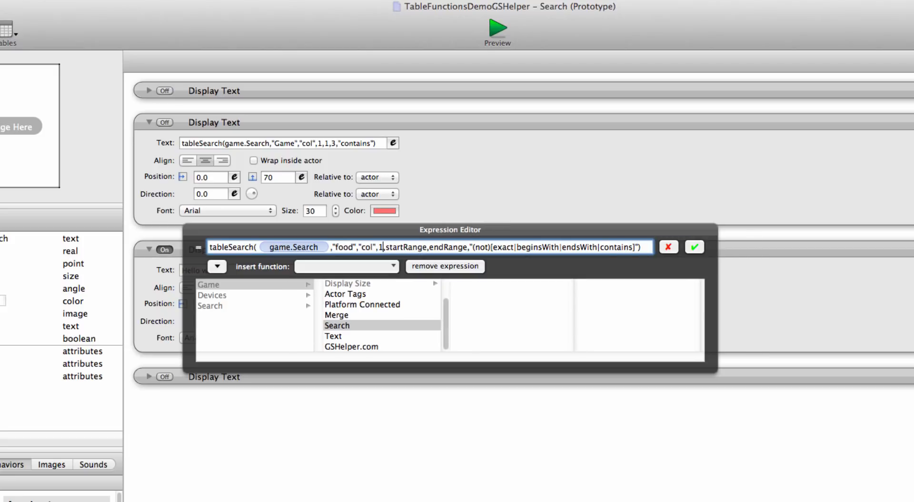
Step: Finish the expression with range 1 to tableRowCount(game.Search) and "exact", and confirm it
double_click(404, 246)
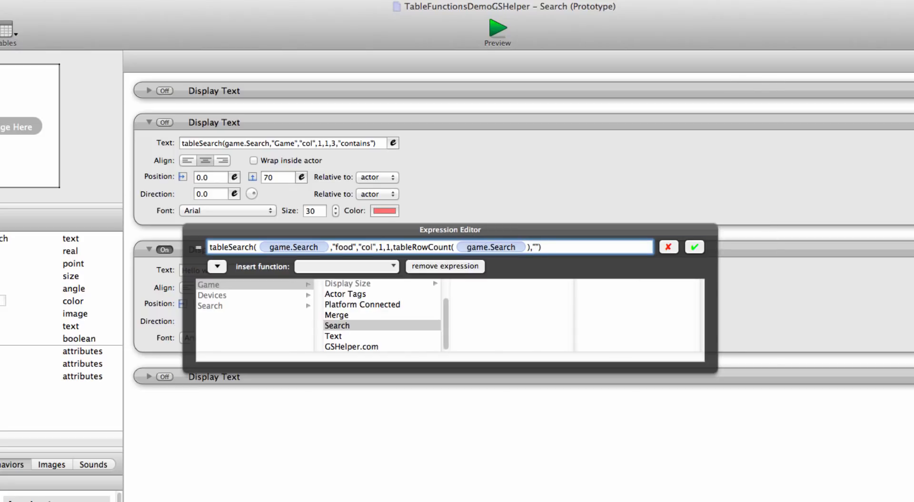
type("exact")
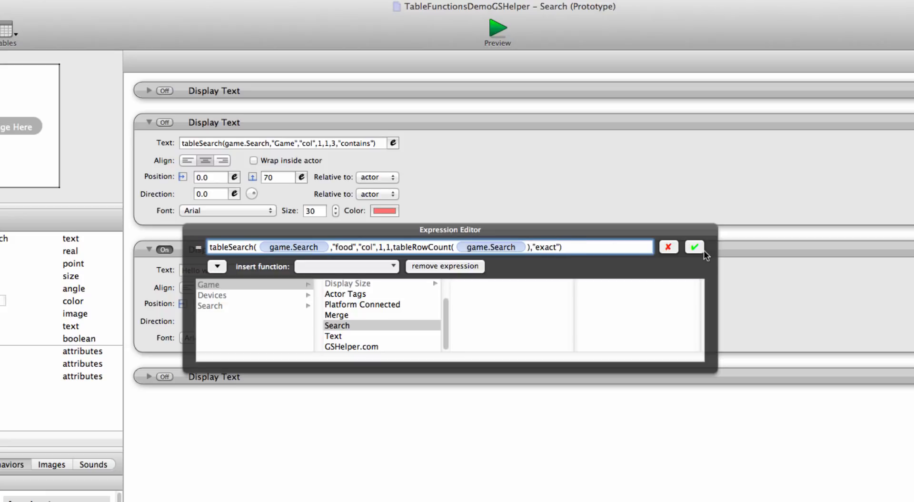
left_click(694, 247)
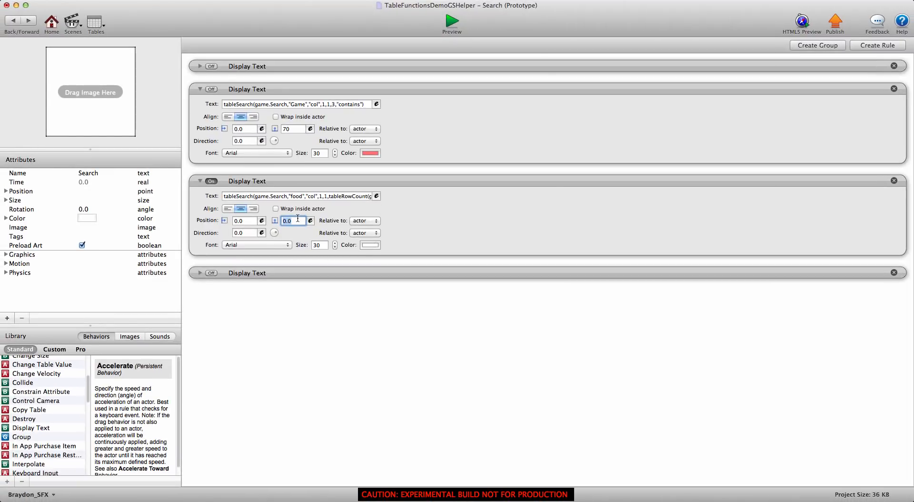
Step: Set the text's Y offset to 70 and run Preview to show result 1
left_click(370, 244)
type("70")
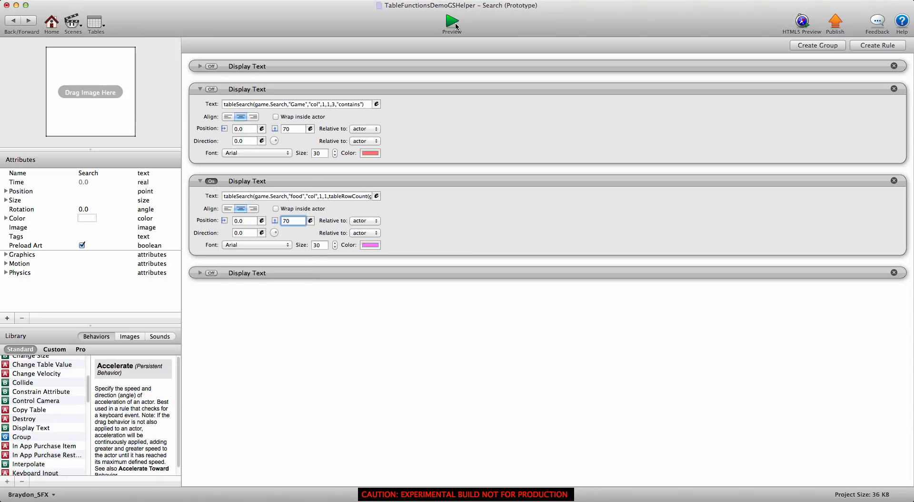
left_click(451, 21)
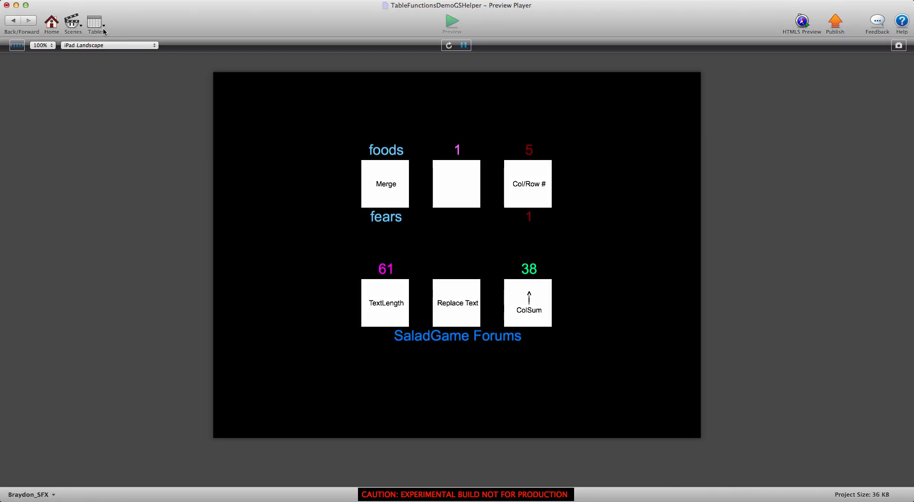
mouse_move(140, 81)
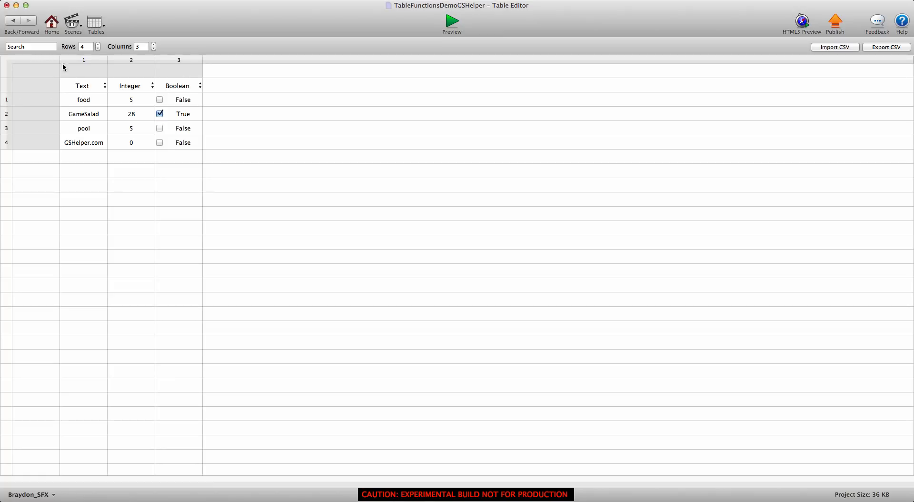
Step: Confirm the pink result 1 in Preview and return to the Search actor's behaviors
left_click(451, 19)
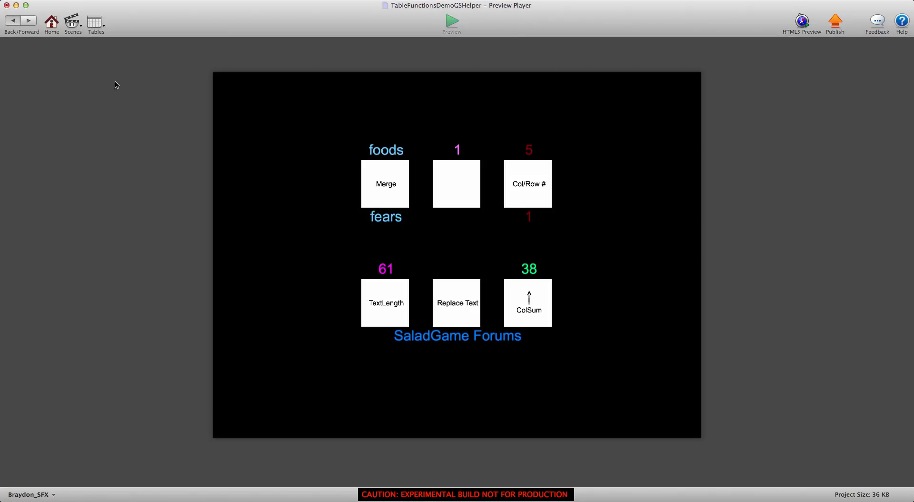
left_click(12, 20)
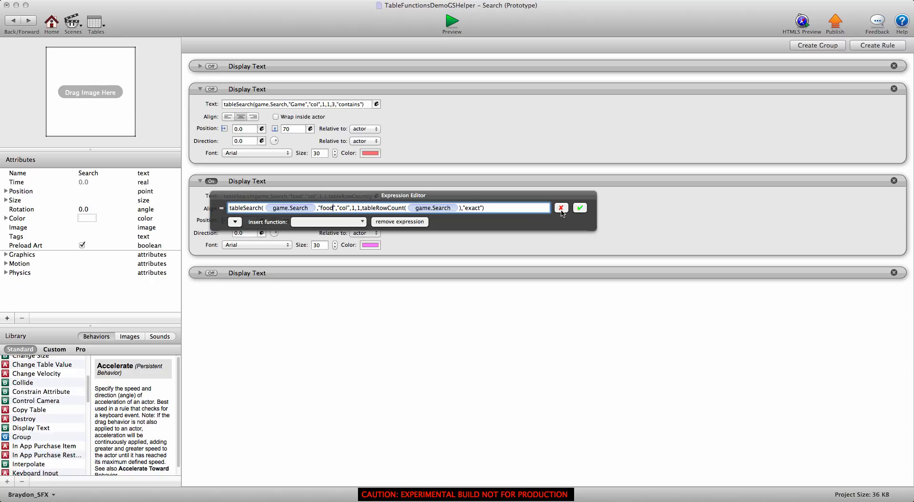
Step: Cancel the food expression, collapse it, and dismiss the numeric-key expression unchanged
left_click(580, 208)
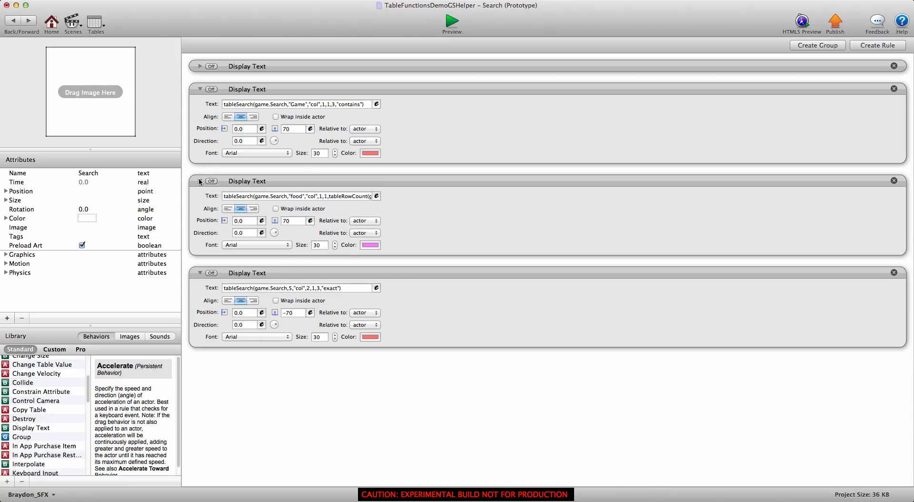
left_click(376, 287)
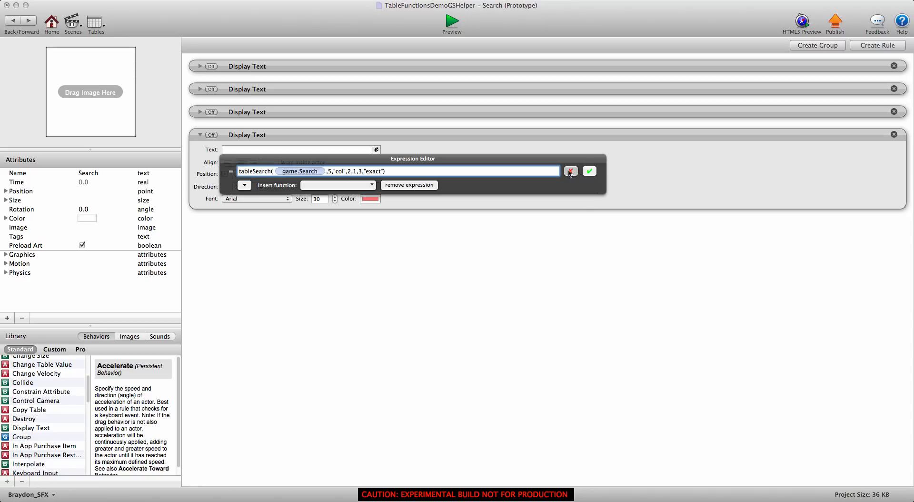
left_click(589, 170)
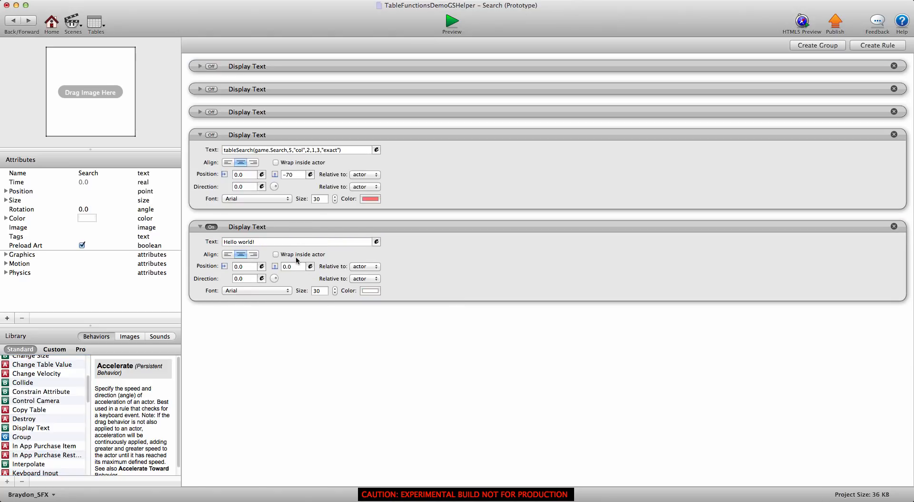
Step: Begin the new Display Text's expression with the function list
left_click(376, 241)
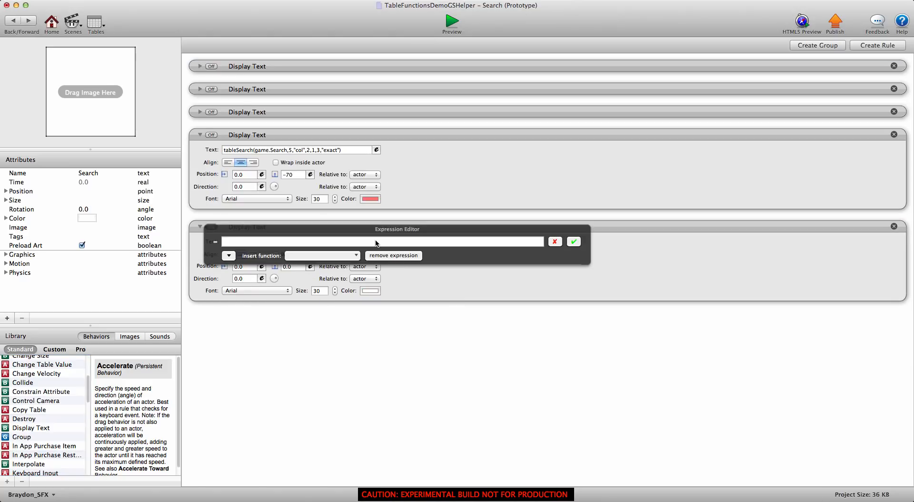
left_click(351, 205)
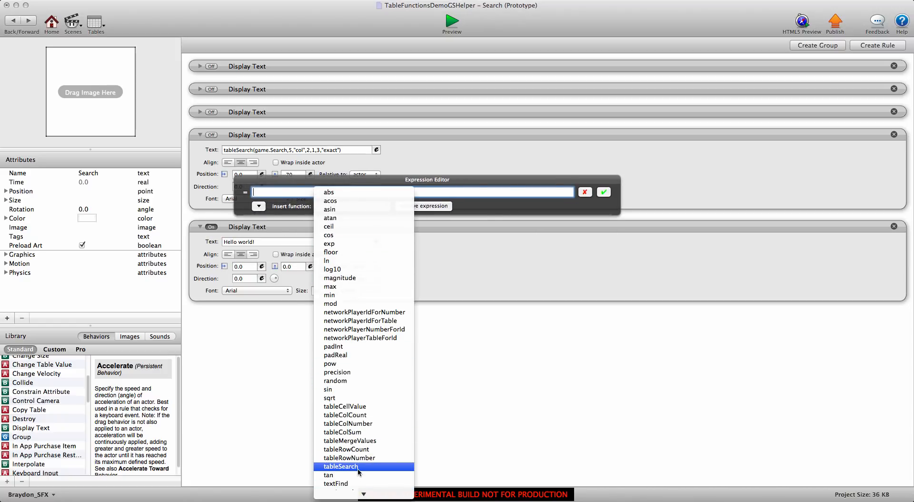
Step: Insert tableSearch with game.Search as table and 5, "col", 2 as the first arguments
left_click(341, 466)
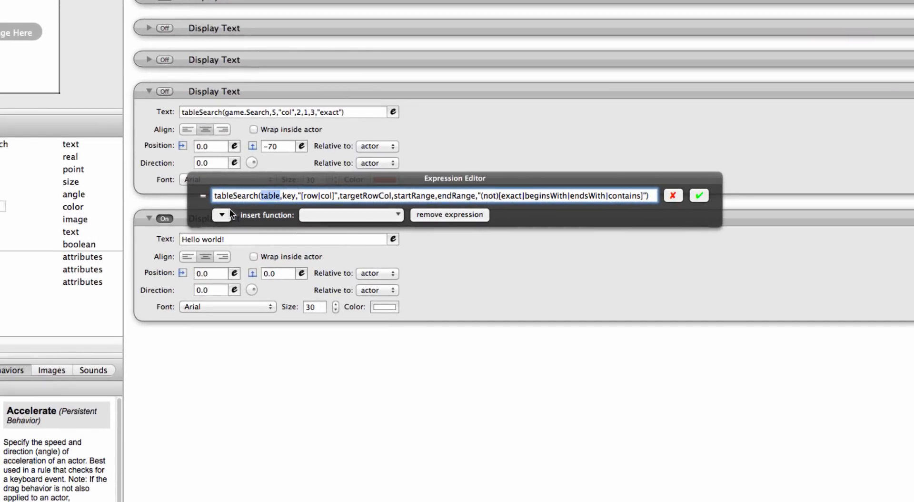
left_click(269, 196)
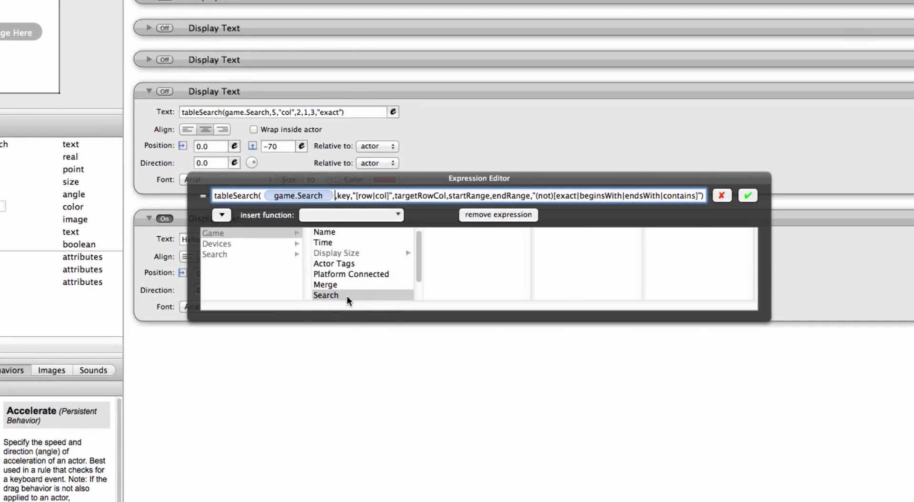
left_click(341, 195)
type("5")
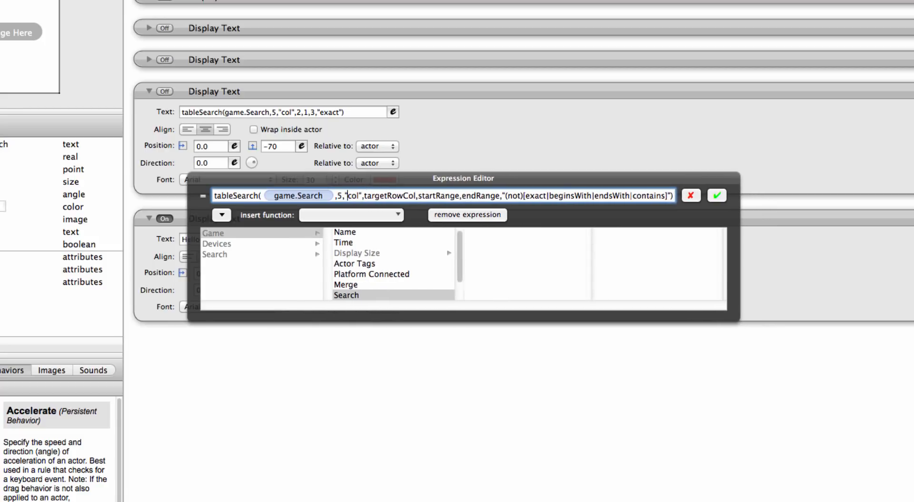
double_click(387, 195)
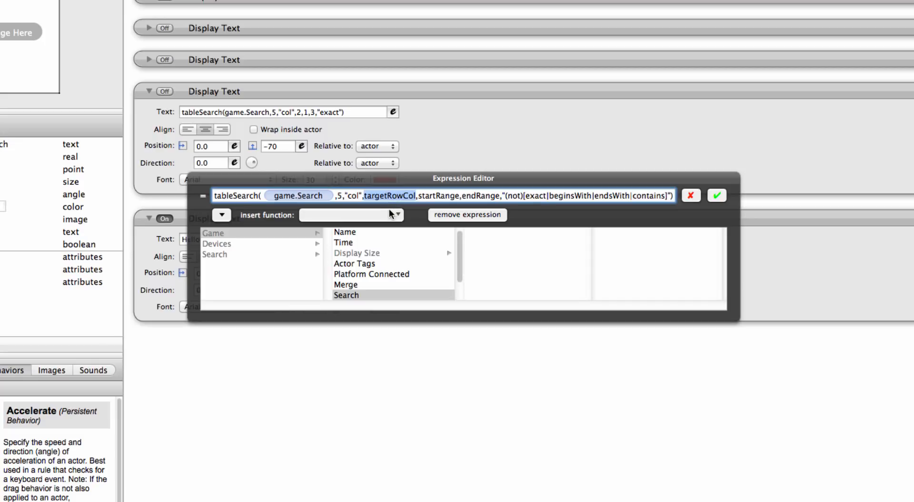
type("2")
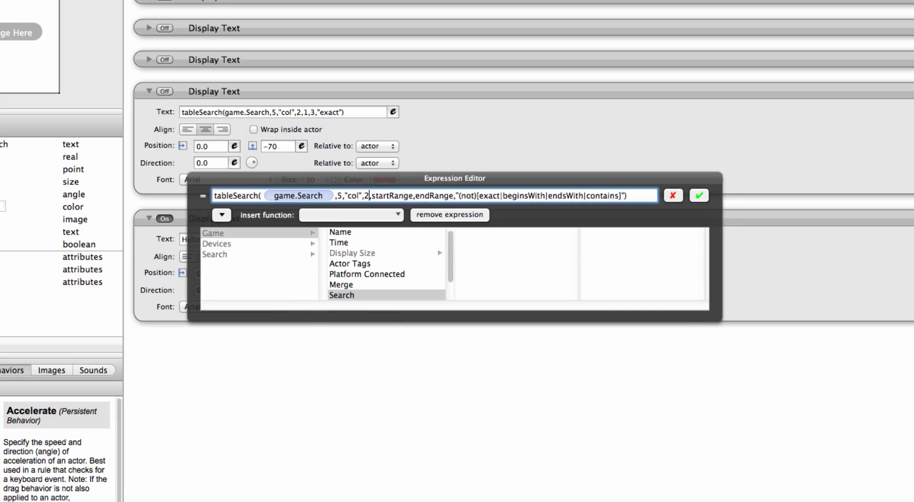
Step: Complete the range 1 to tableRowCount(game.Search) with "exact", confirm, and set Y to -70
double_click(391, 195)
type("1,tableRowCount(table")
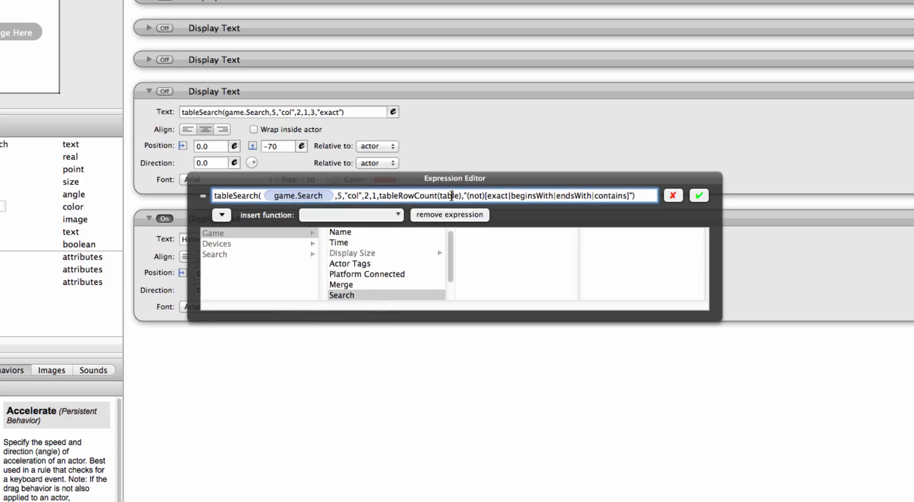
left_click(350, 296)
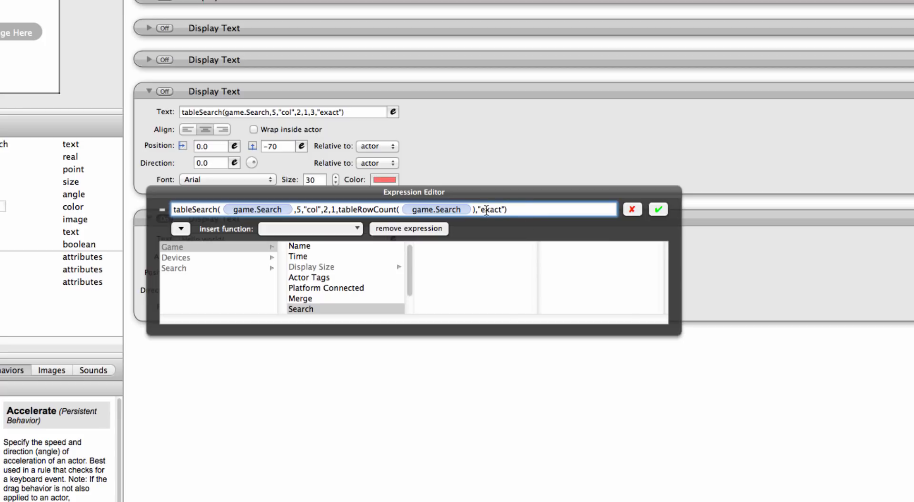
left_click(658, 209)
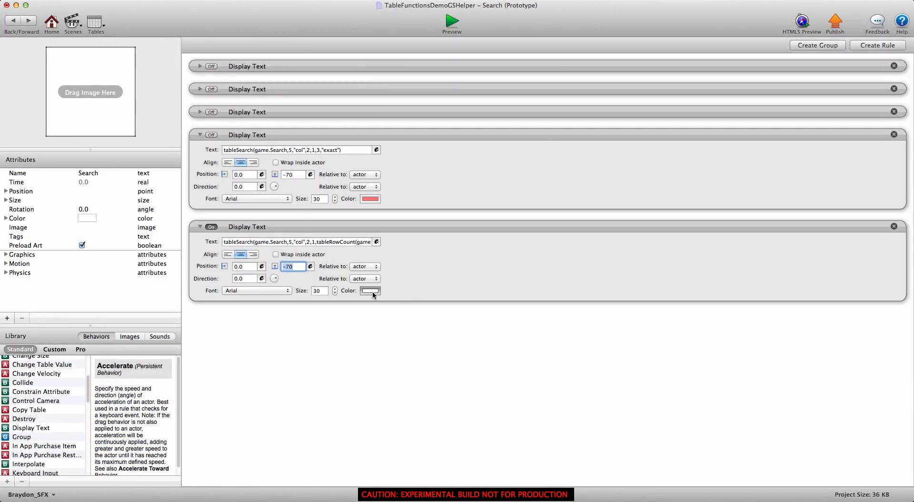
Step: Colour the new Display Text red and preview the result 1 for the search on 5
left_click(370, 290)
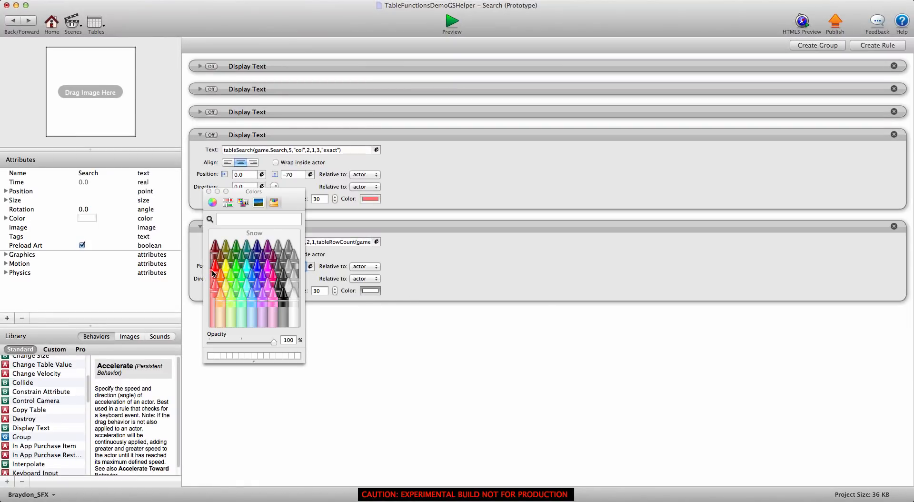
left_click(220, 245)
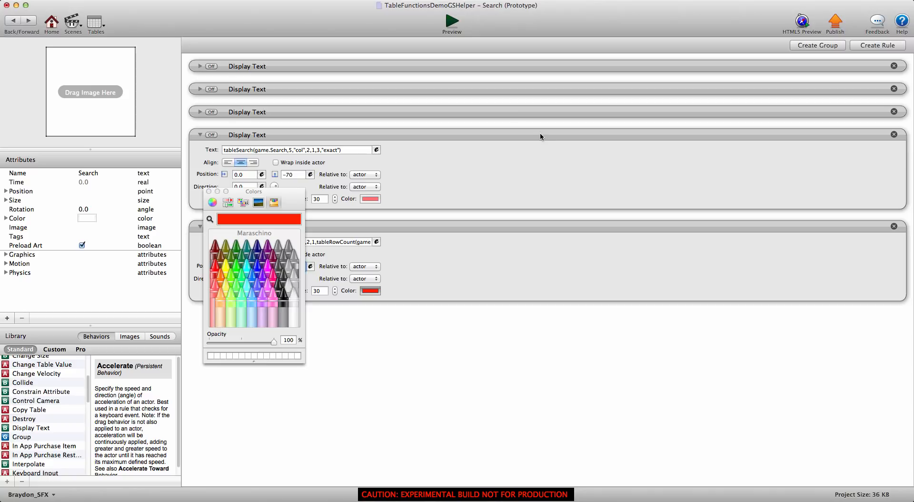
left_click(452, 20)
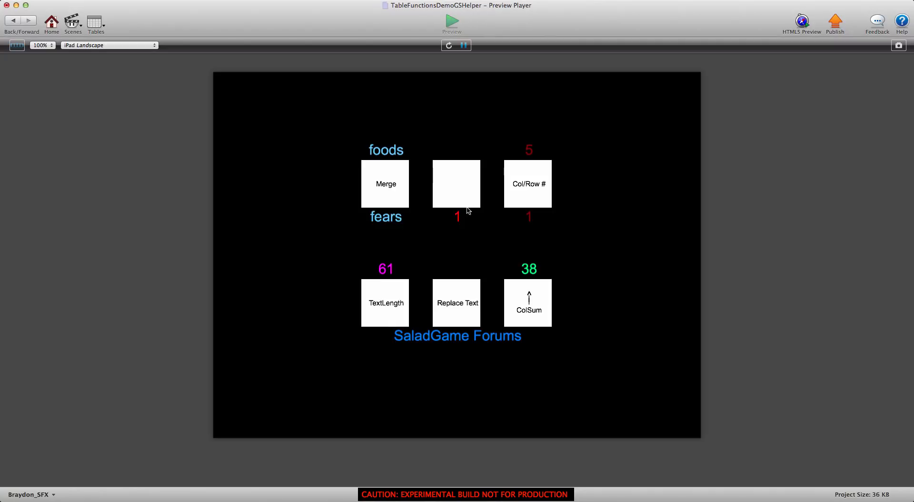
mouse_move(458, 231)
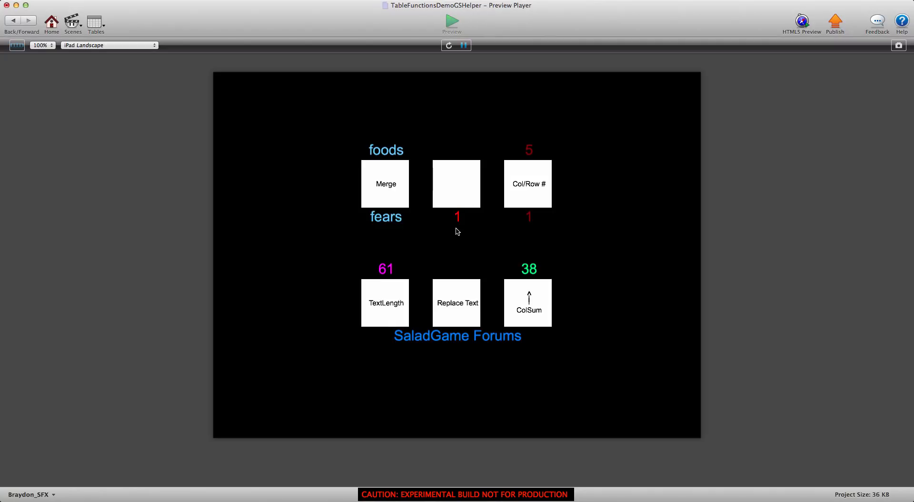
Step: Check the Search table's first row holds 5, then reopen the expression and remove the 5
left_click(96, 23)
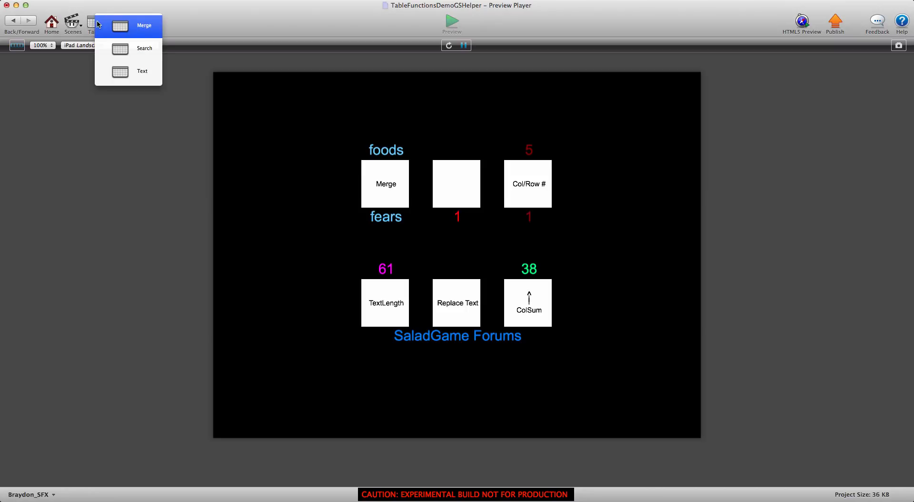
left_click(120, 25)
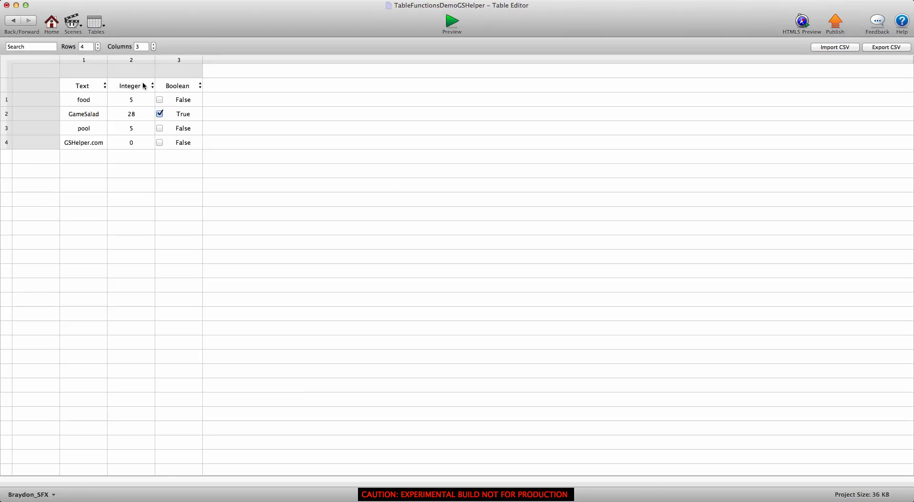
mouse_move(134, 106)
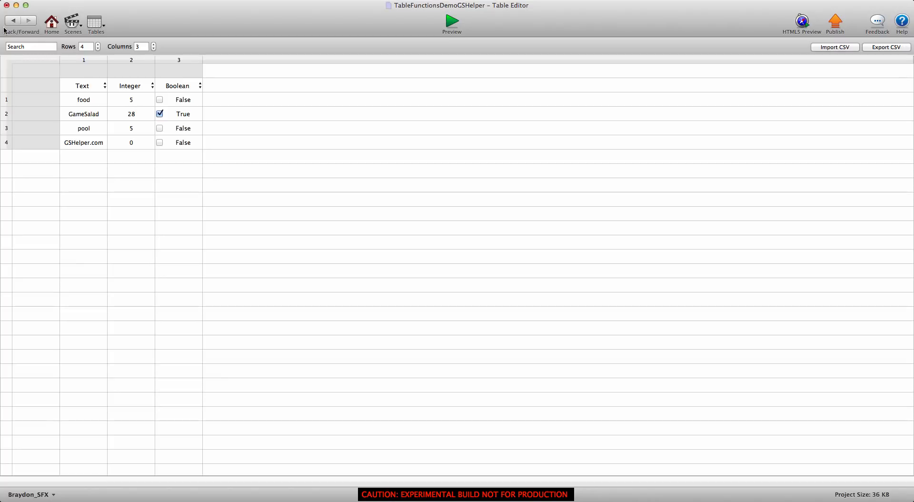
left_click(451, 20)
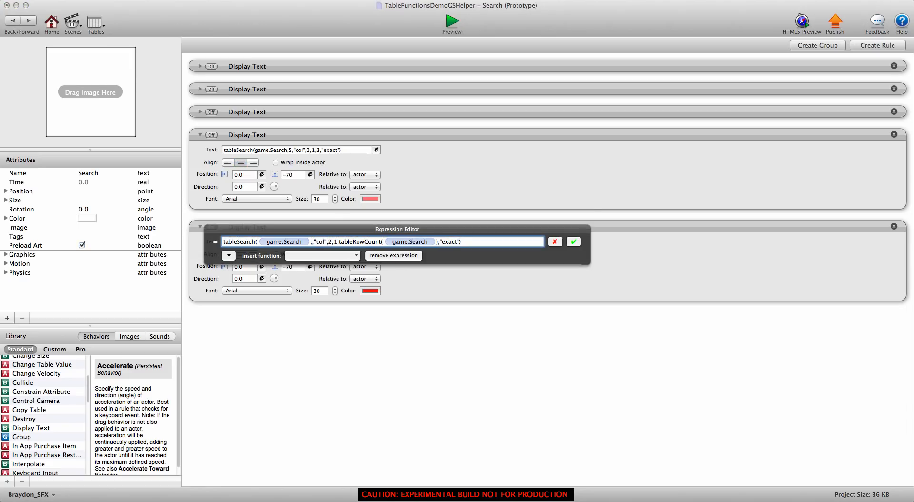
Step: Change the search key to 28, confirm, and preview the result 2
type("28")
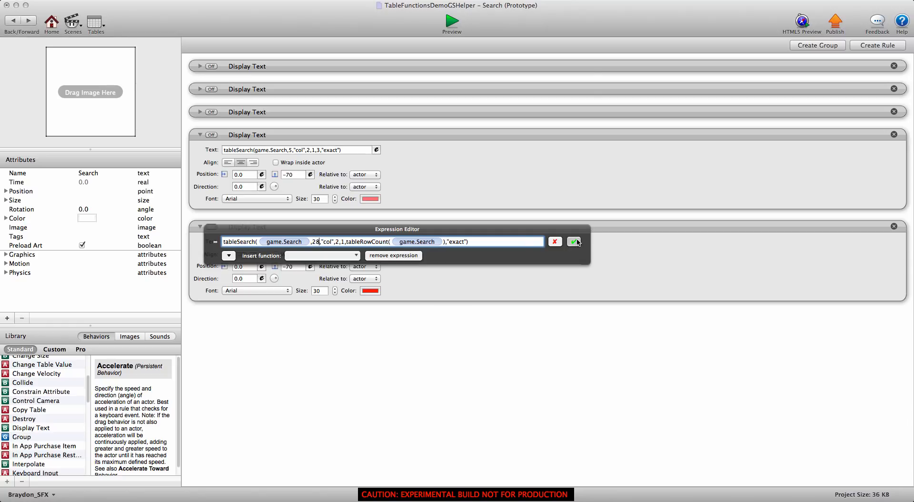
left_click(451, 20)
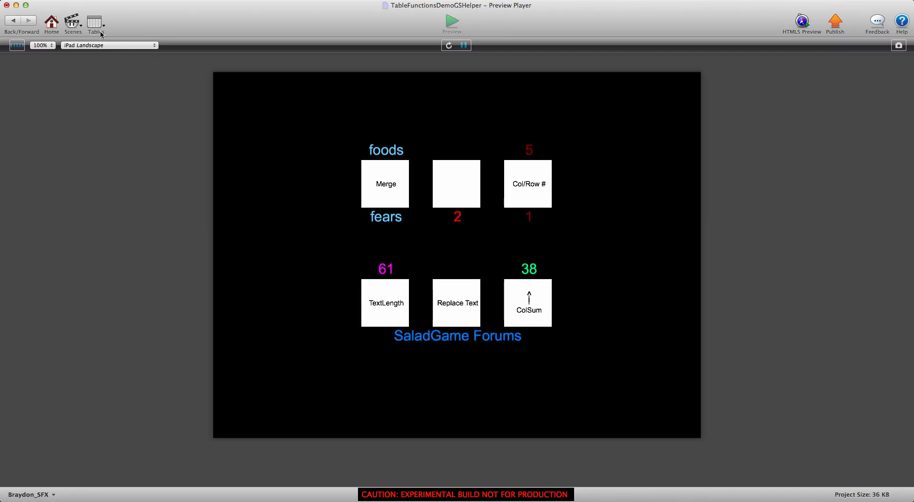
left_click(94, 23)
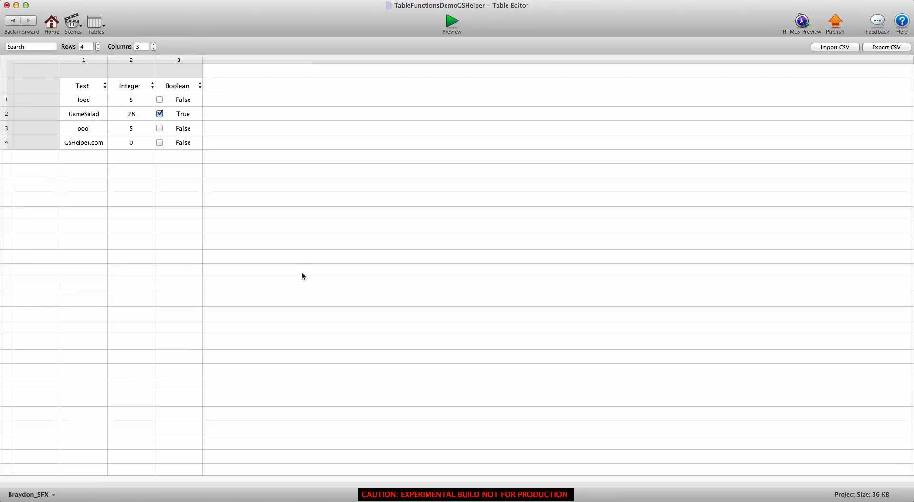
Step: Verify row 2 of the Search table holds 28 and return to the Search actor
left_click(7, 113)
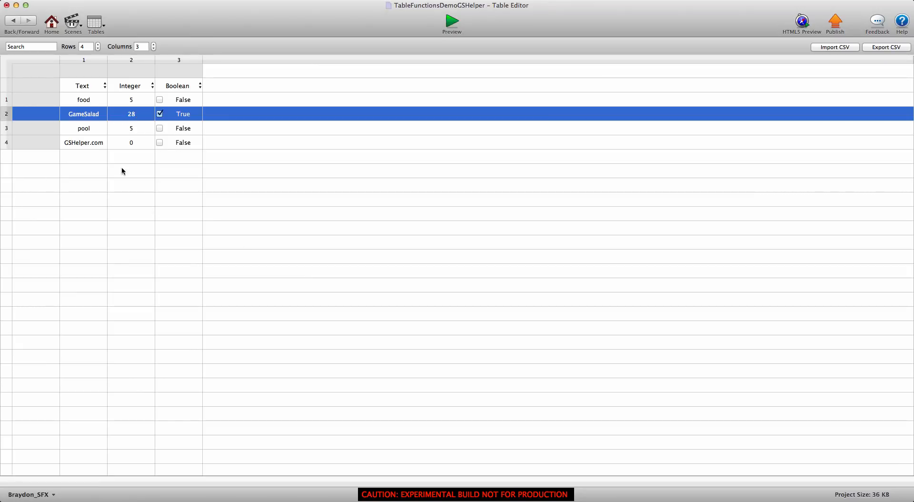
left_click(451, 20)
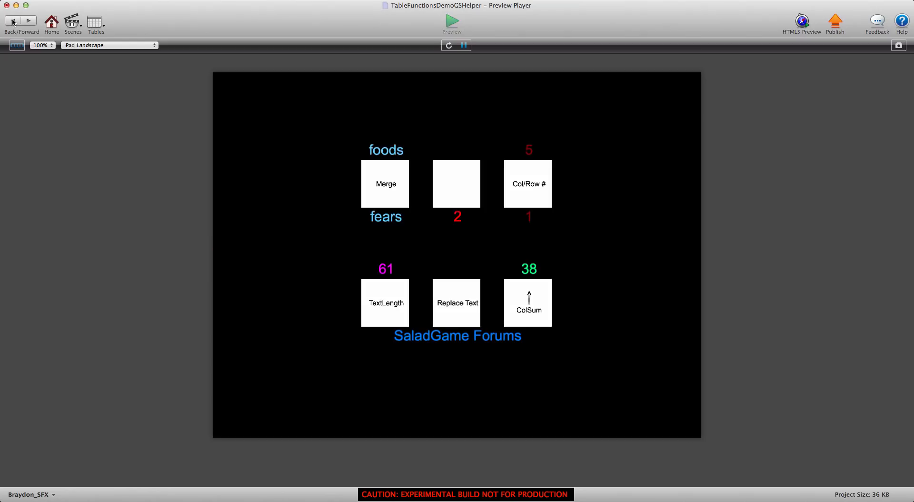
left_click(13, 20)
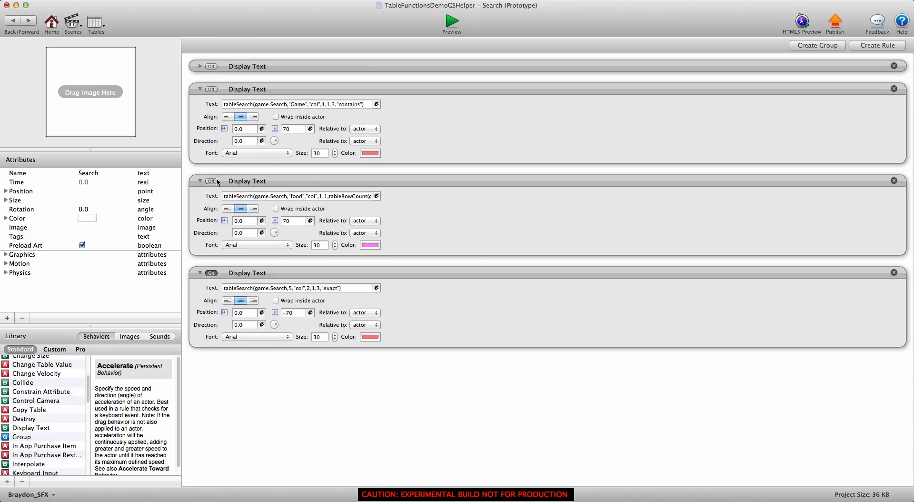
Step: Switch the food-search Display Text on and replace "food" with game.GSHelper.com as the key
left_click(211, 181)
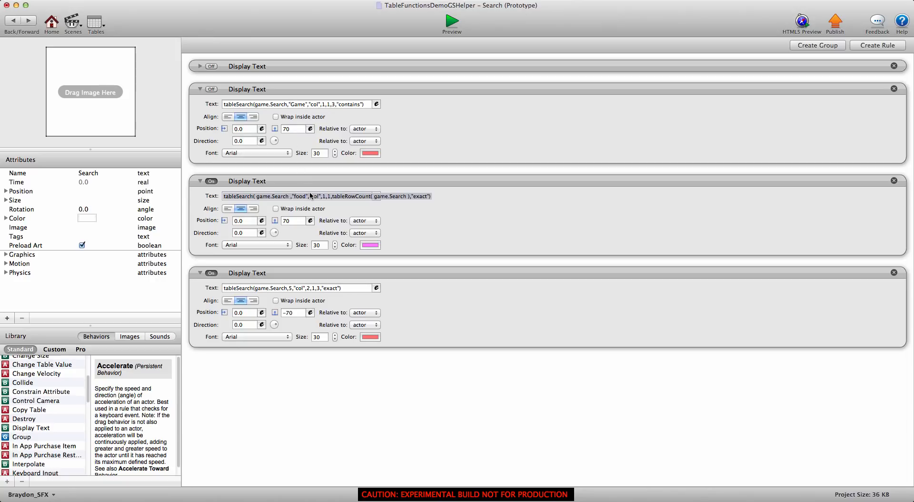
left_click(376, 196)
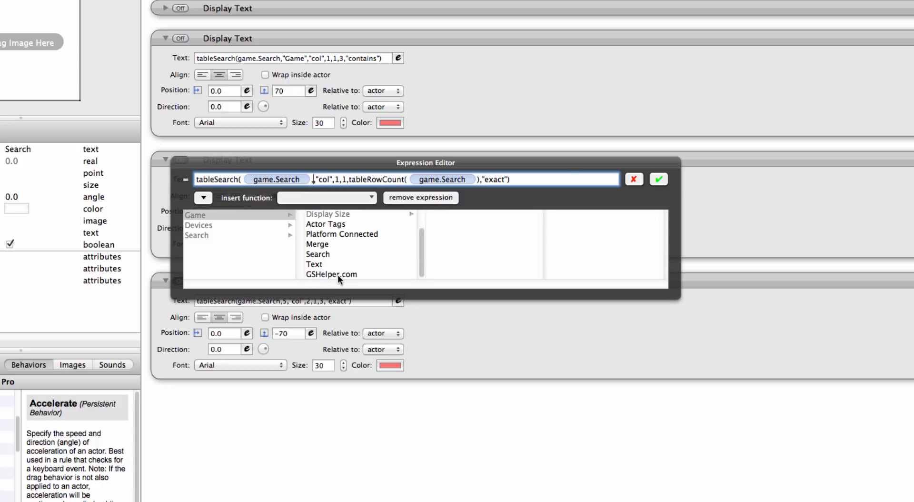
left_click(331, 274)
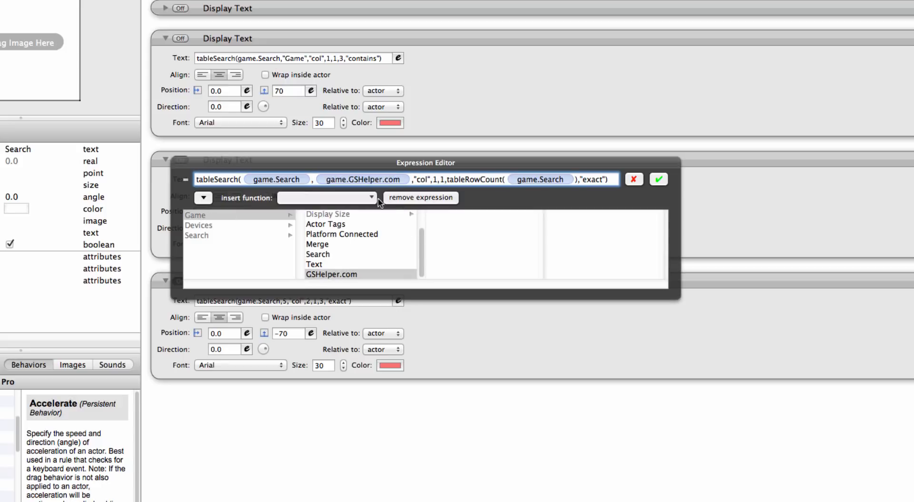
left_click(363, 179)
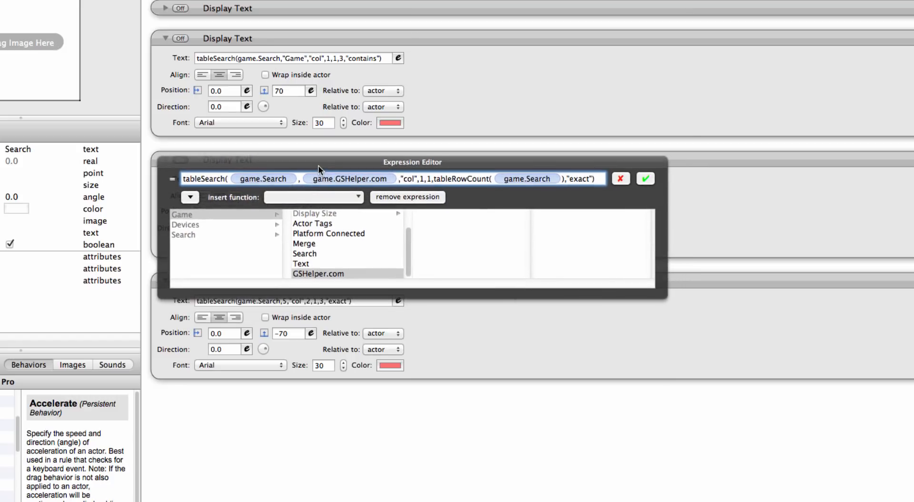
left_click(350, 178)
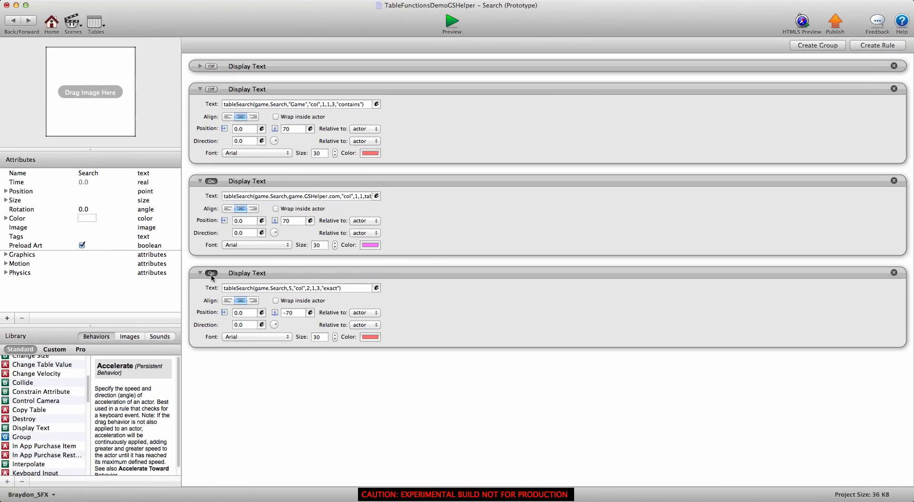
Step: Preview the attribute search, switch off the numeric-search Display Text, and preview again showing 4
left_click(451, 20)
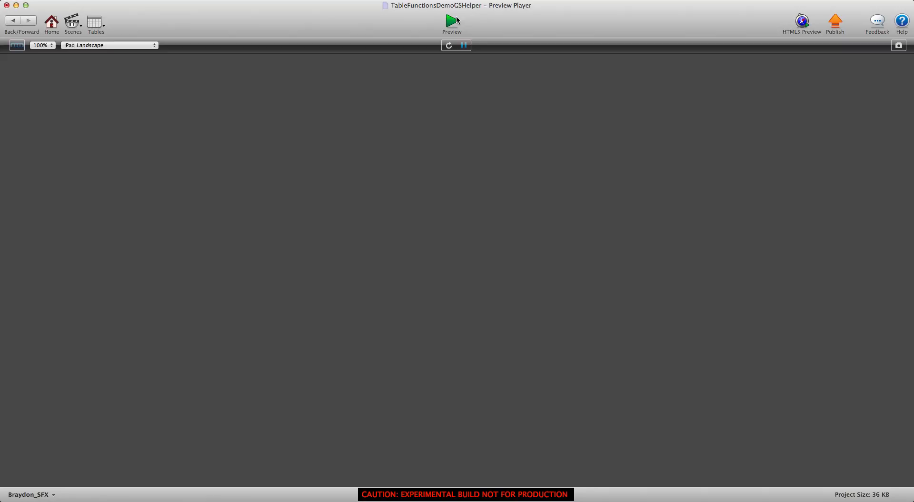
left_click(452, 20)
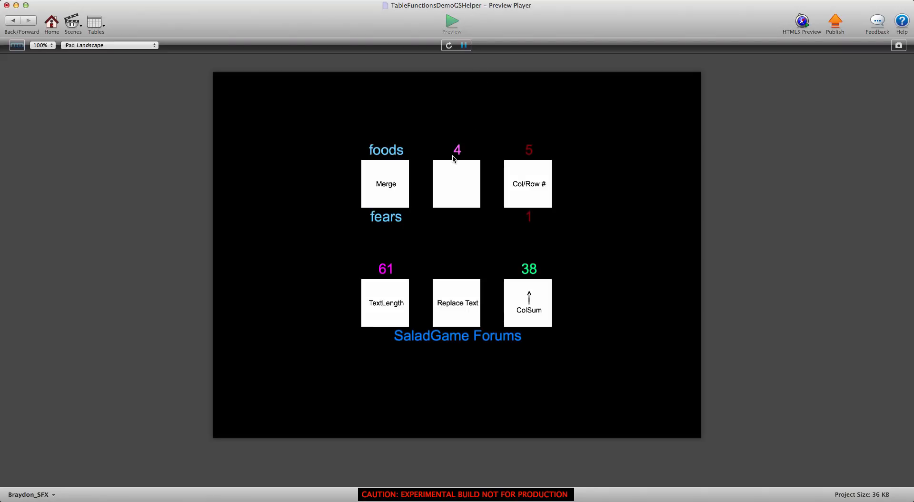
left_click(95, 23)
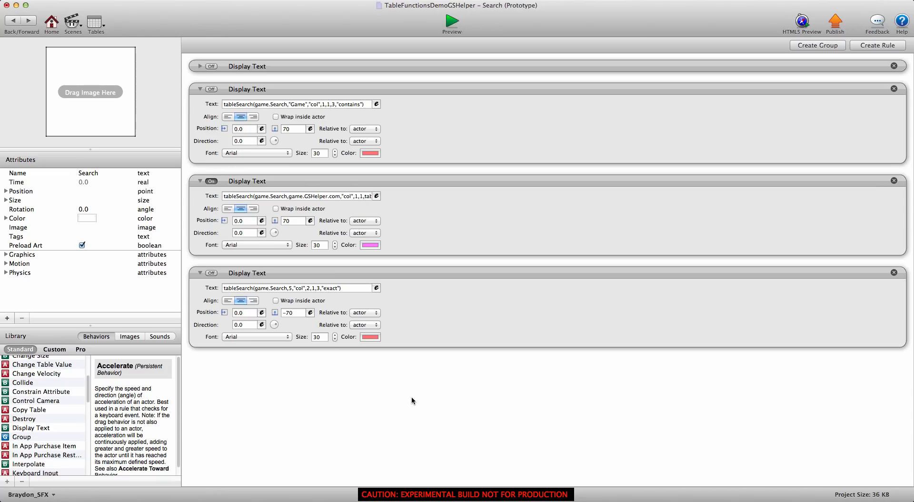
mouse_move(382, 407)
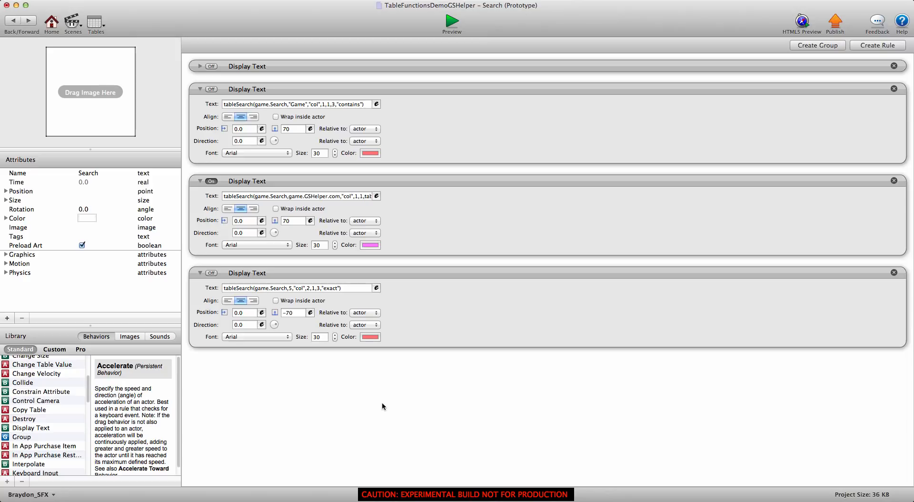
mouse_move(385, 407)
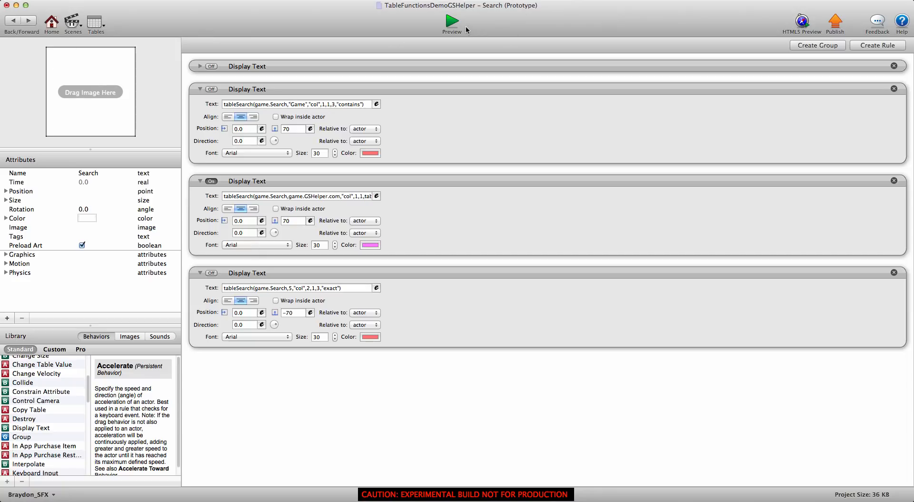
left_click(452, 21)
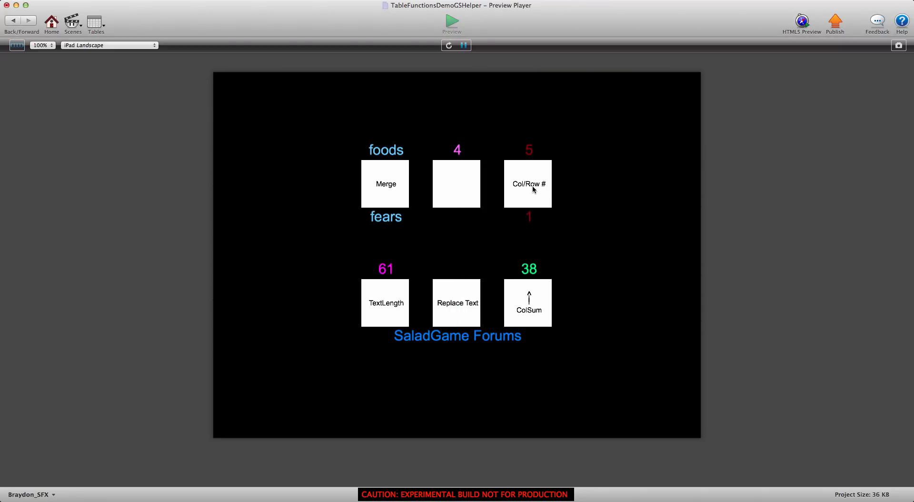
mouse_move(541, 183)
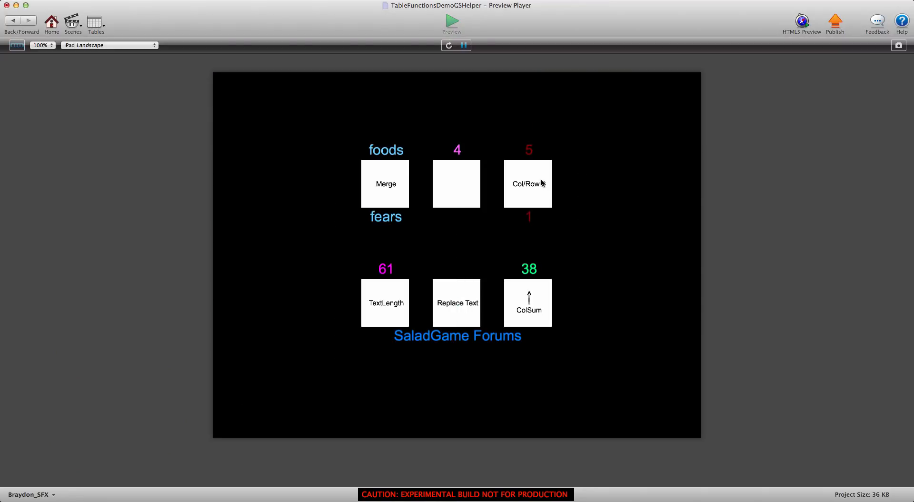